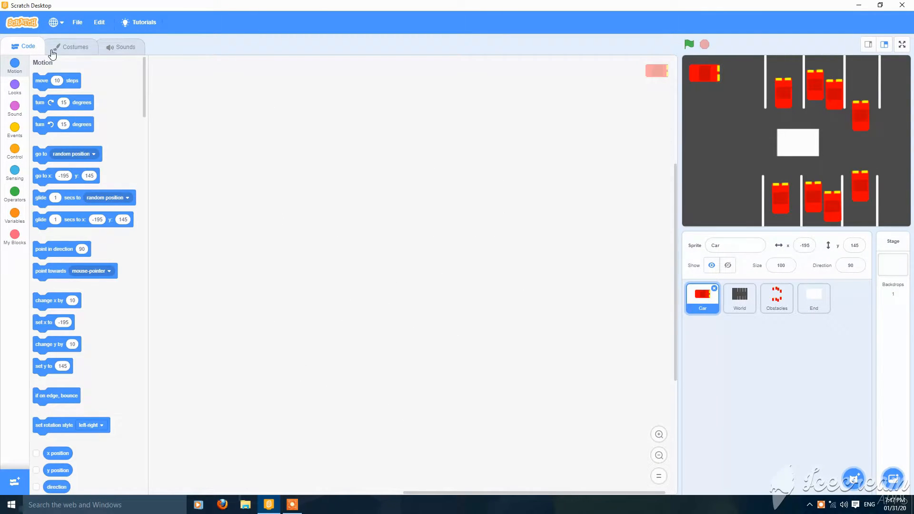
# Review the Car and World costumes and flip through the Obstacles layouts.
pyautogui.click(74, 47)
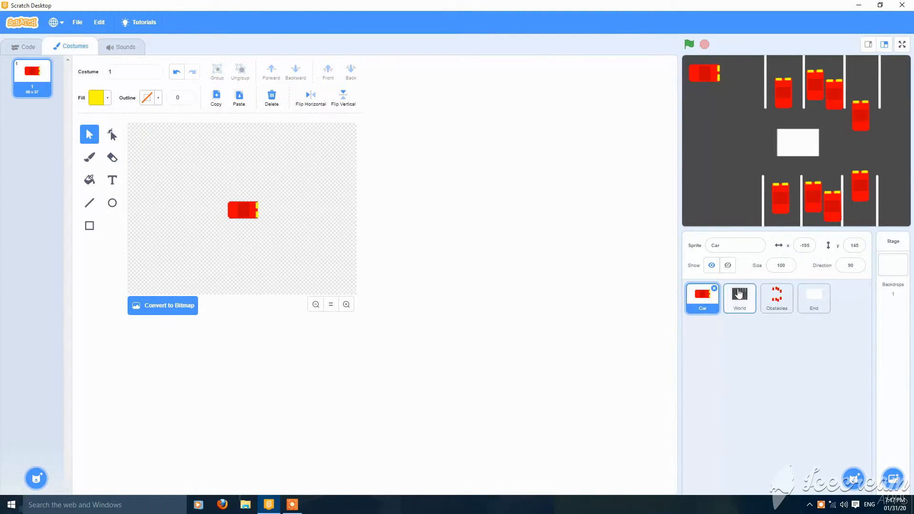
pyautogui.click(739, 298)
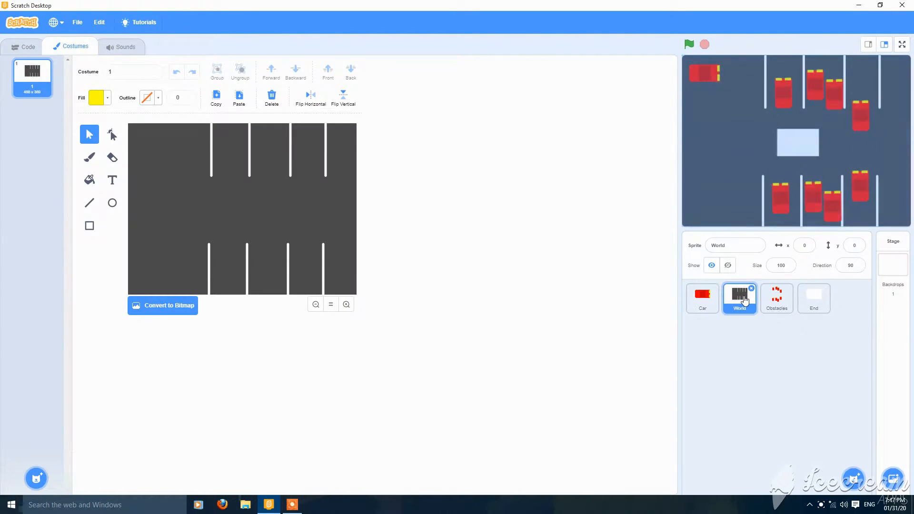
pyautogui.click(776, 299)
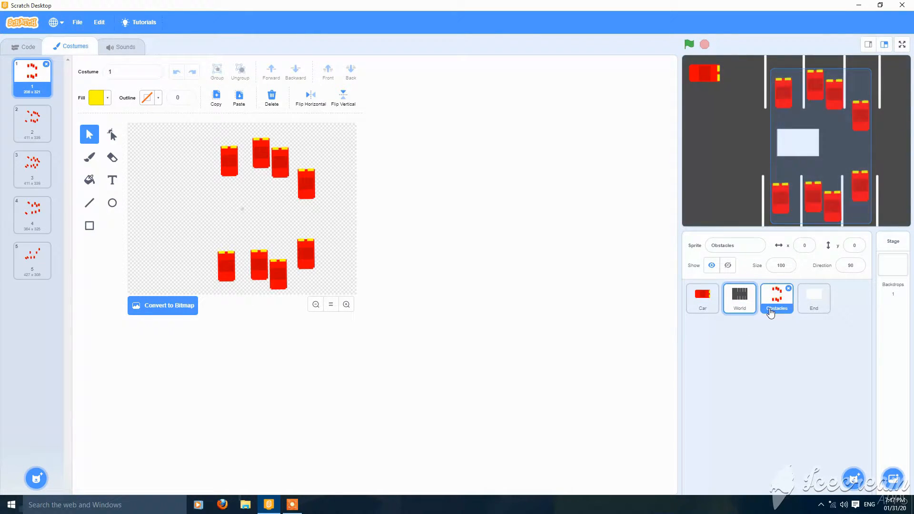
pyautogui.click(32, 122)
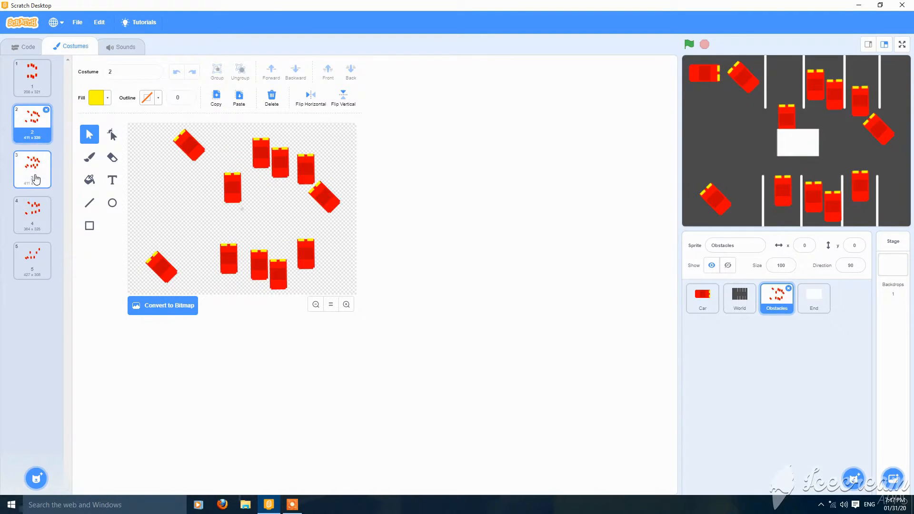
pyautogui.click(31, 260)
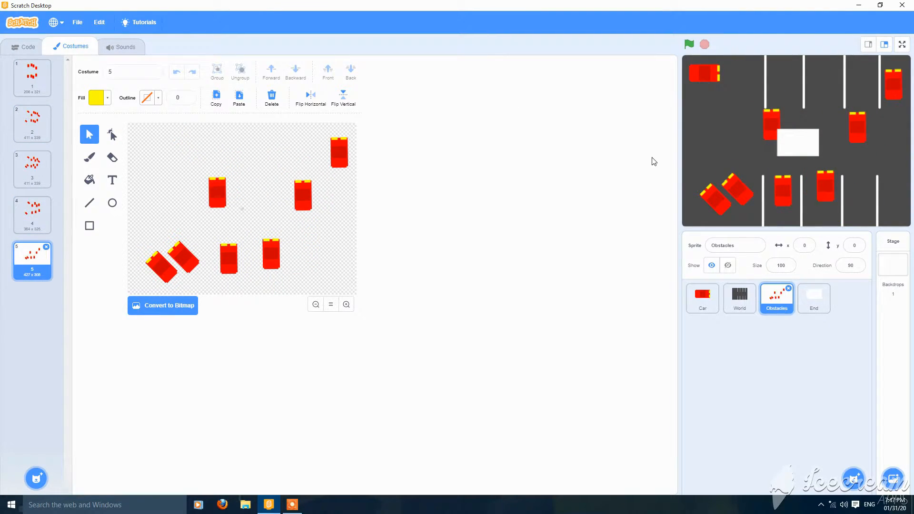
pyautogui.click(31, 78)
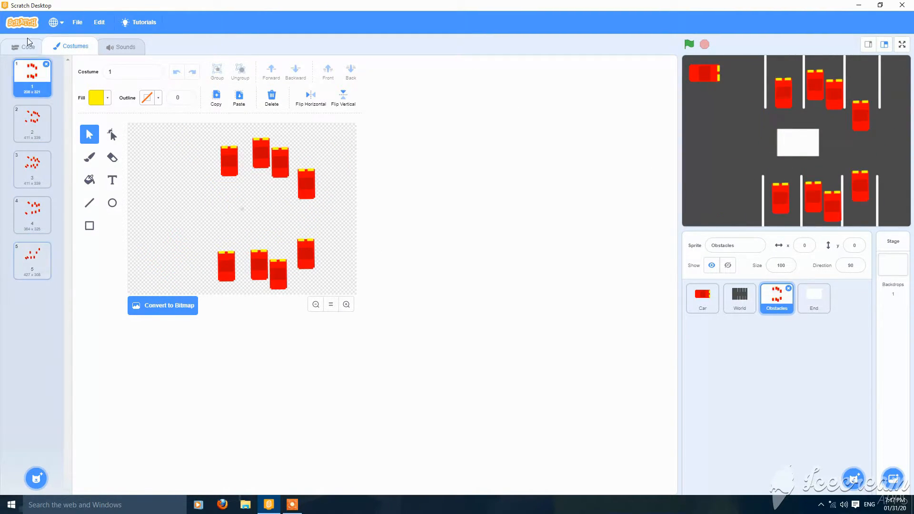
# Check the End sprite's white rectangle costume, glance at Car, and reselect End.
pyautogui.click(813, 299)
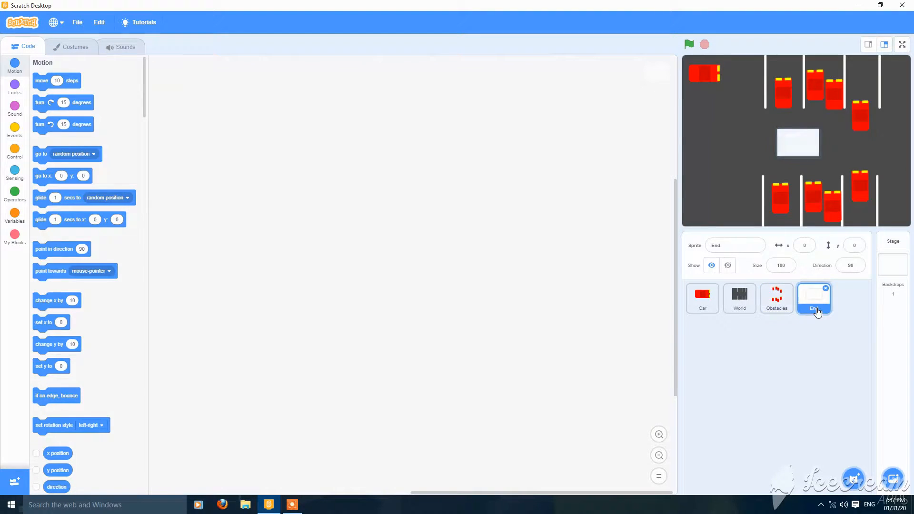
pyautogui.click(75, 46)
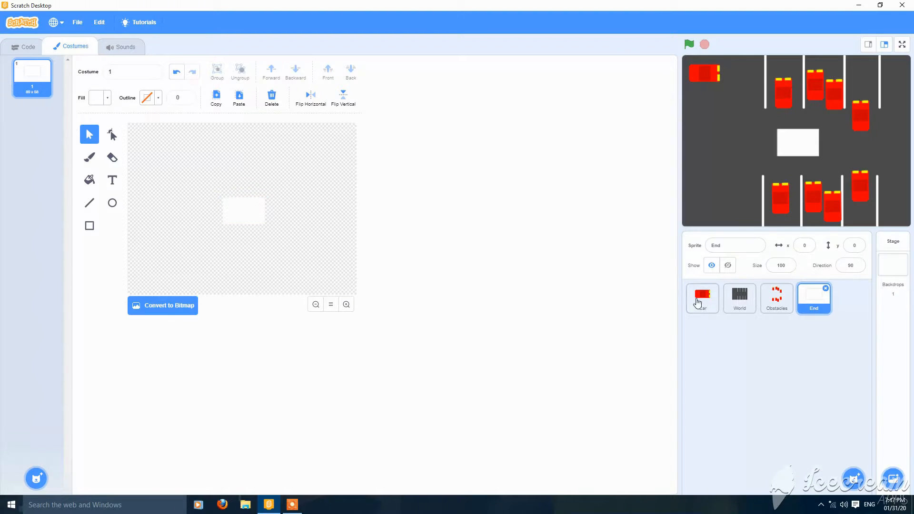
pyautogui.click(702, 298)
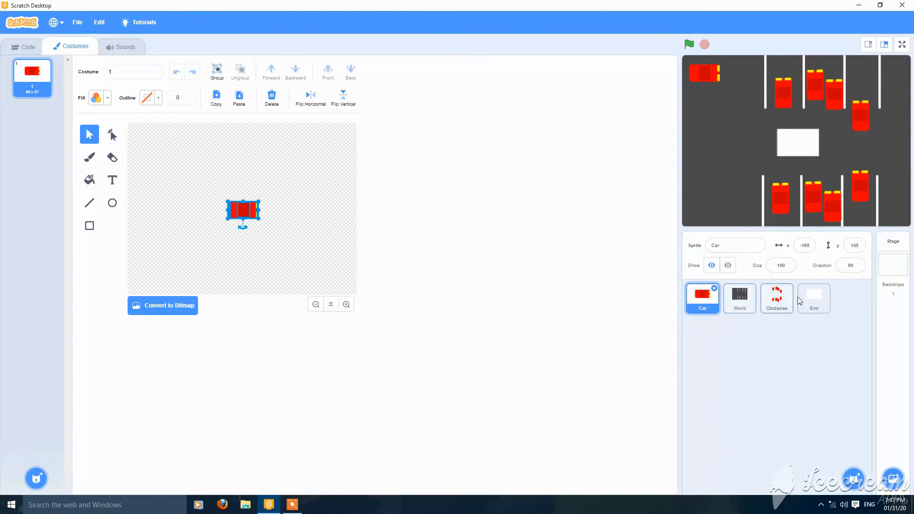
pyautogui.click(813, 298)
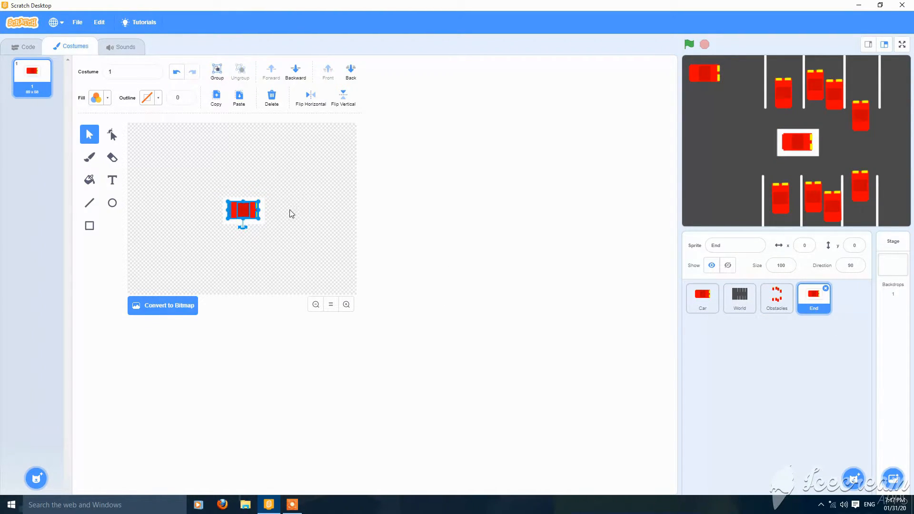
pyautogui.moveTo(274, 208)
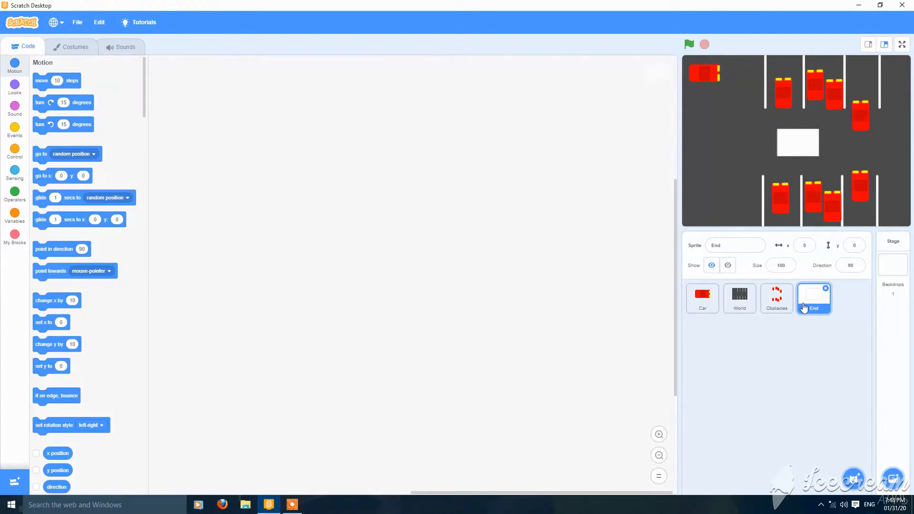
# Give Car a green-flag script: go to x -195 y 145, front layer, show.
pyautogui.click(702, 298)
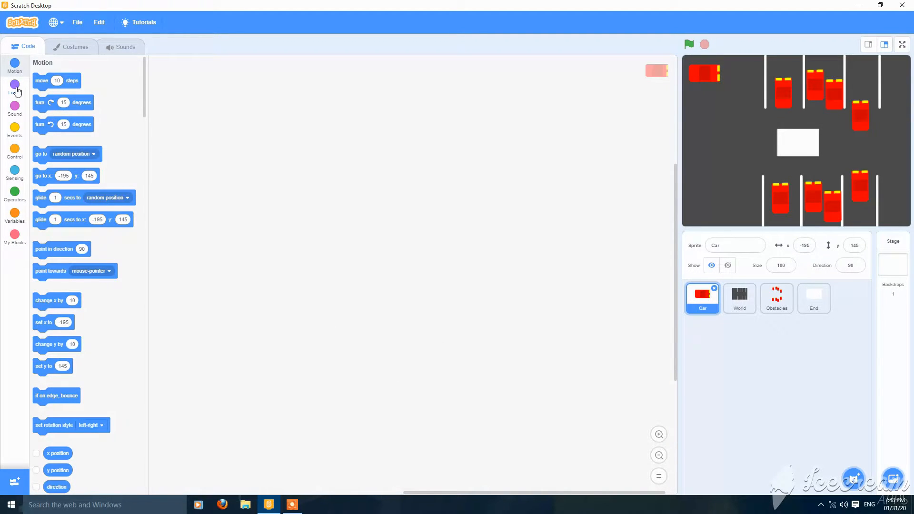
pyautogui.click(15, 127)
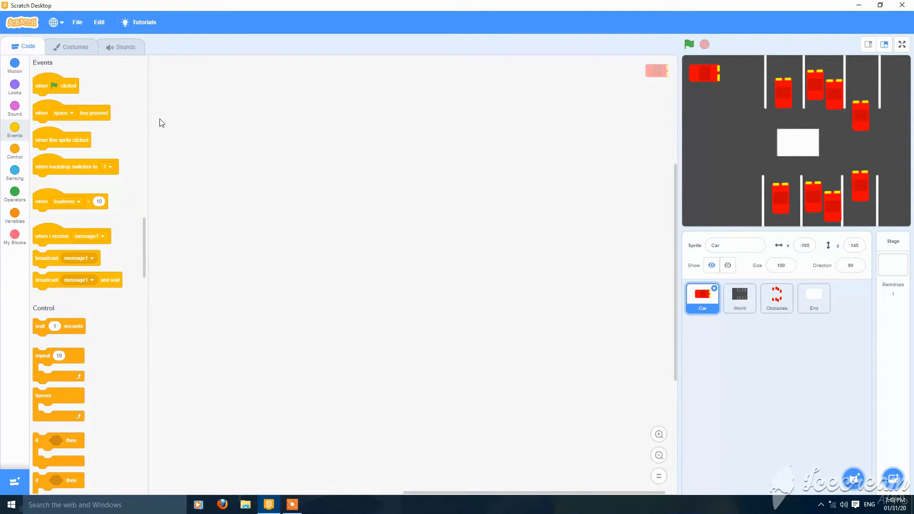
pyautogui.click(15, 66)
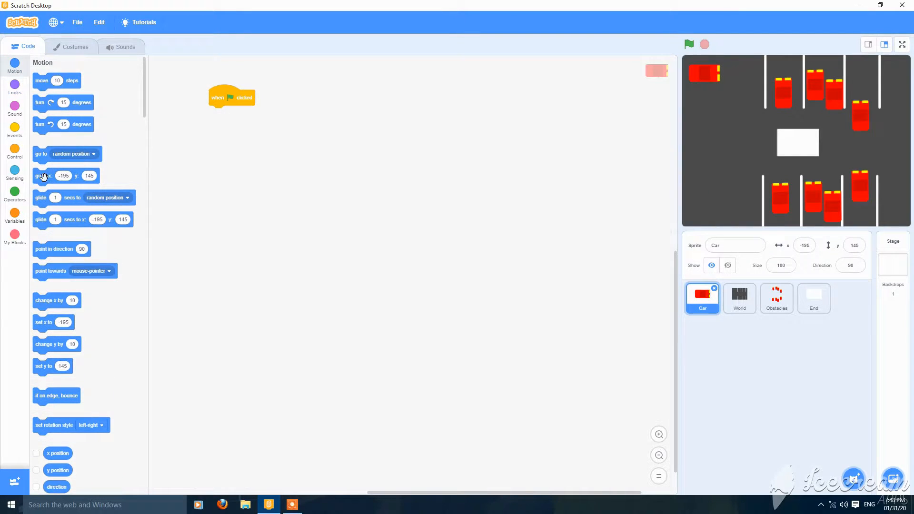
pyautogui.moveTo(58, 176); pyautogui.dragTo(239, 113)
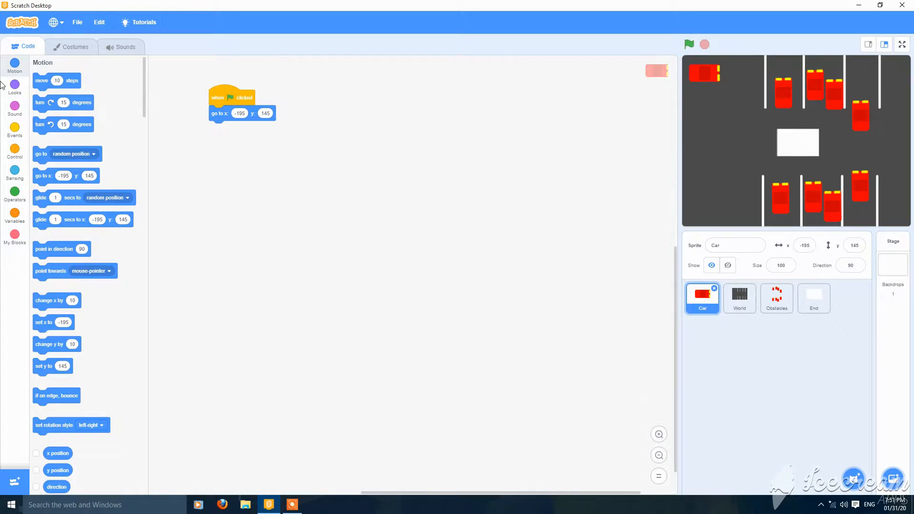
pyautogui.click(14, 87)
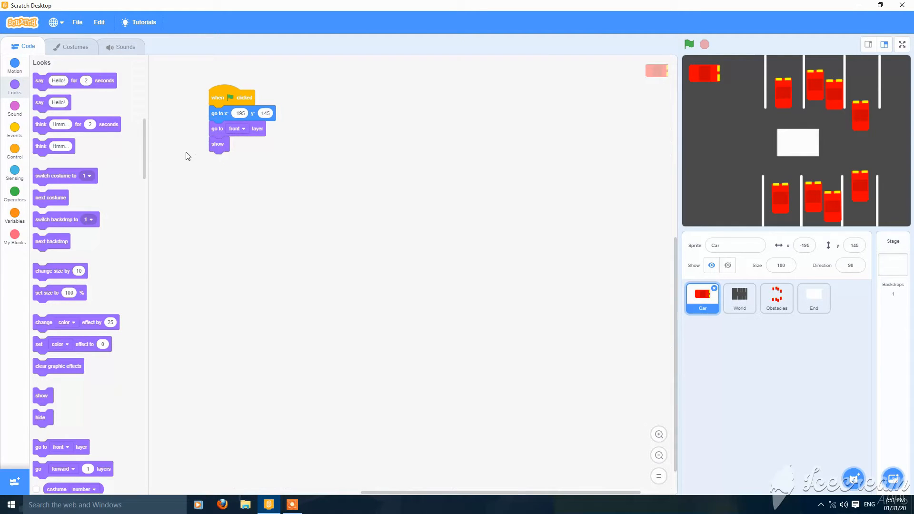
# Make a global 'Level' variable and set Level to 1 in the start script.
pyautogui.rightClick(57, 96)
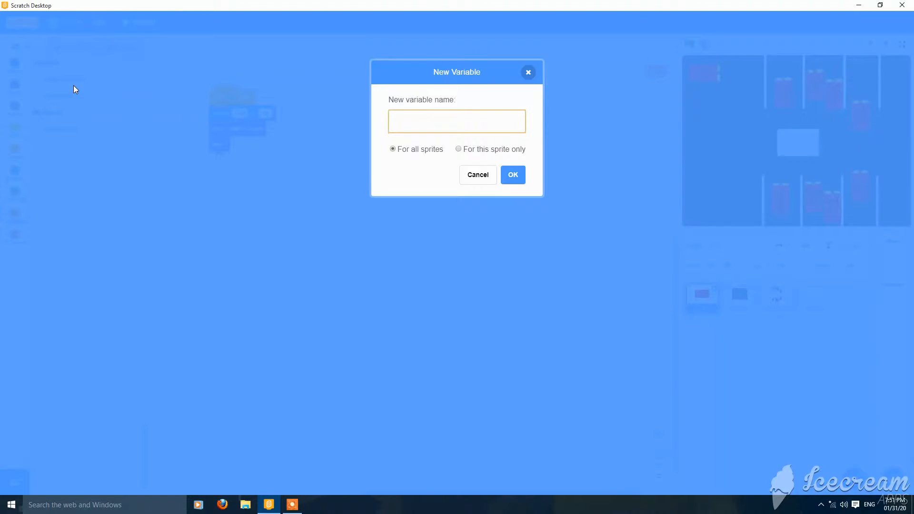
pyautogui.write('Level')
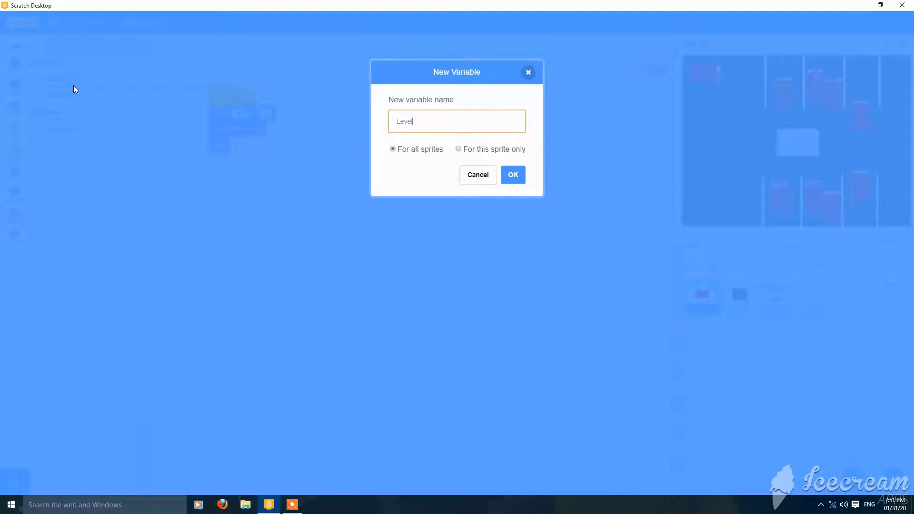
pyautogui.click(512, 174)
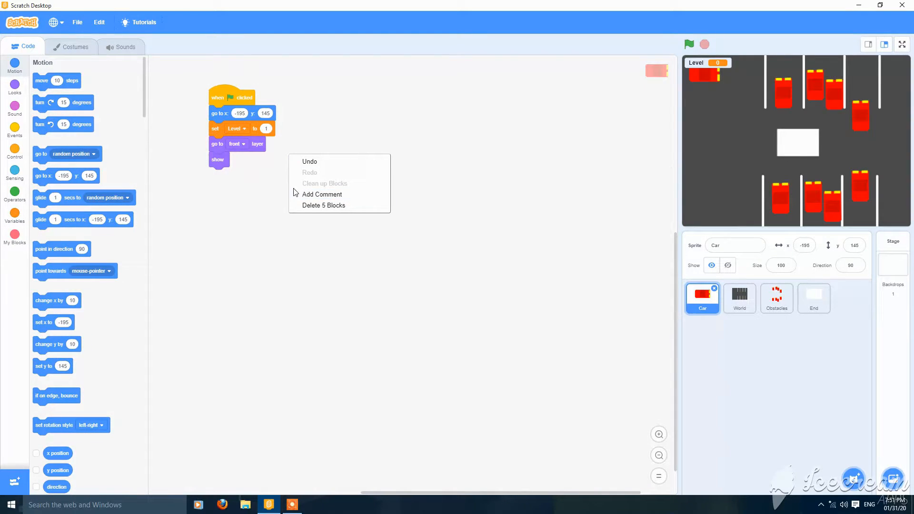
# Add a forever loop with an up-arrow check that moves 5 steps.
pyautogui.click(15, 127)
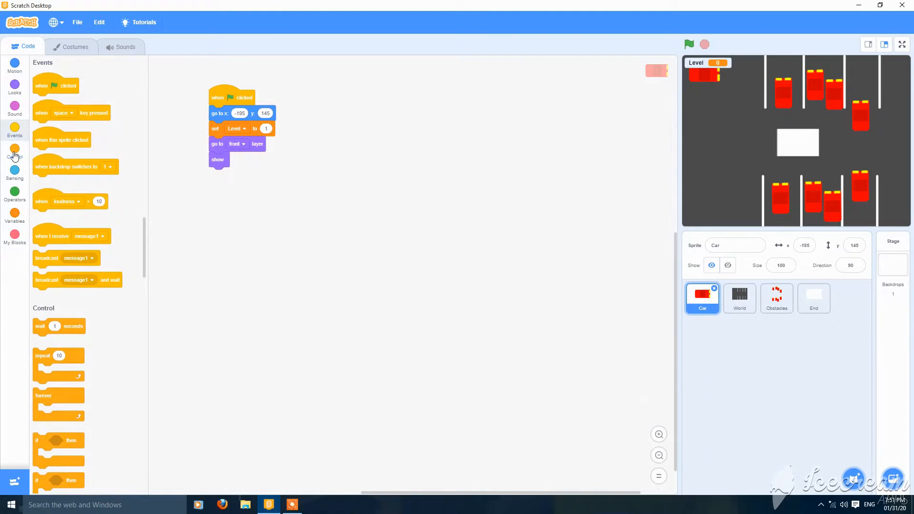
pyautogui.click(15, 152)
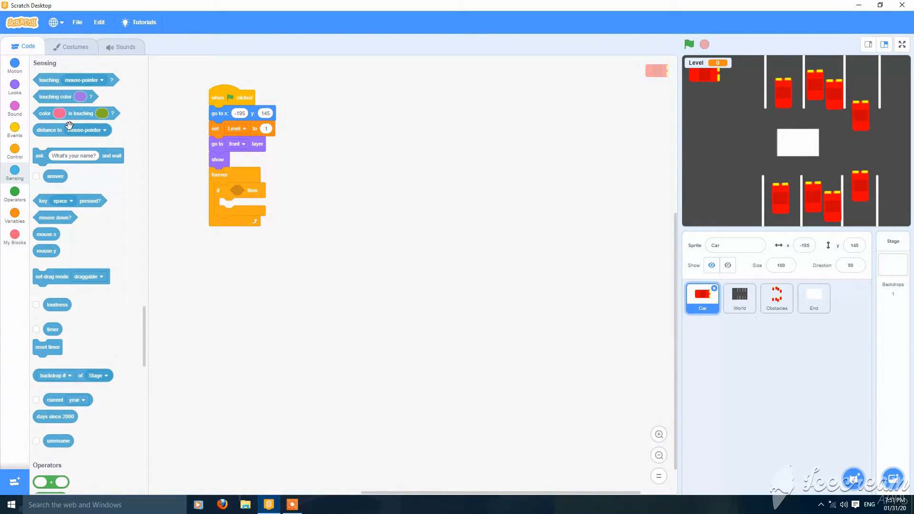
pyautogui.click(259, 190)
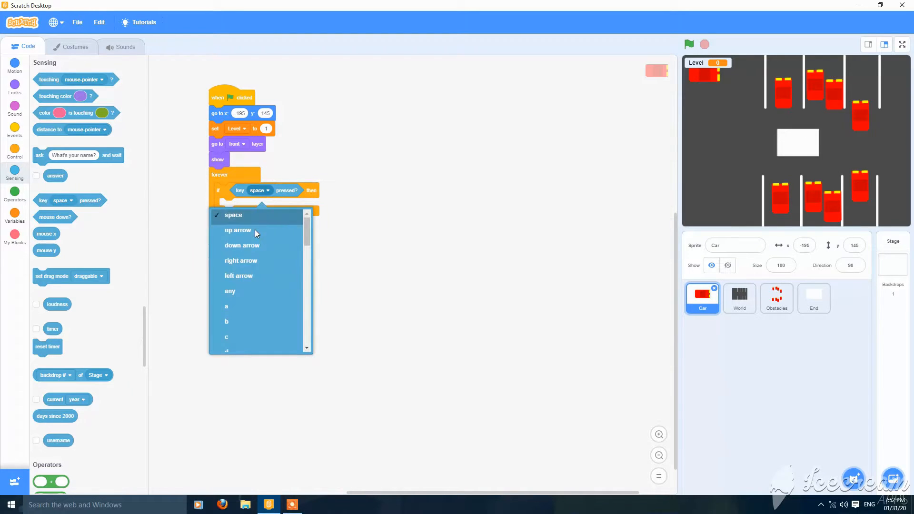
pyautogui.click(238, 230)
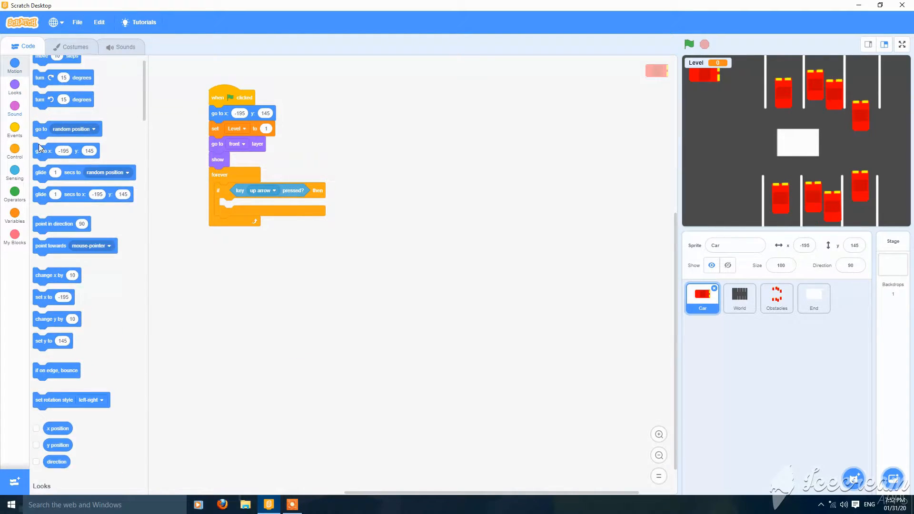
pyautogui.moveTo(57, 81); pyautogui.dragTo(237, 207)
pyautogui.write('1')
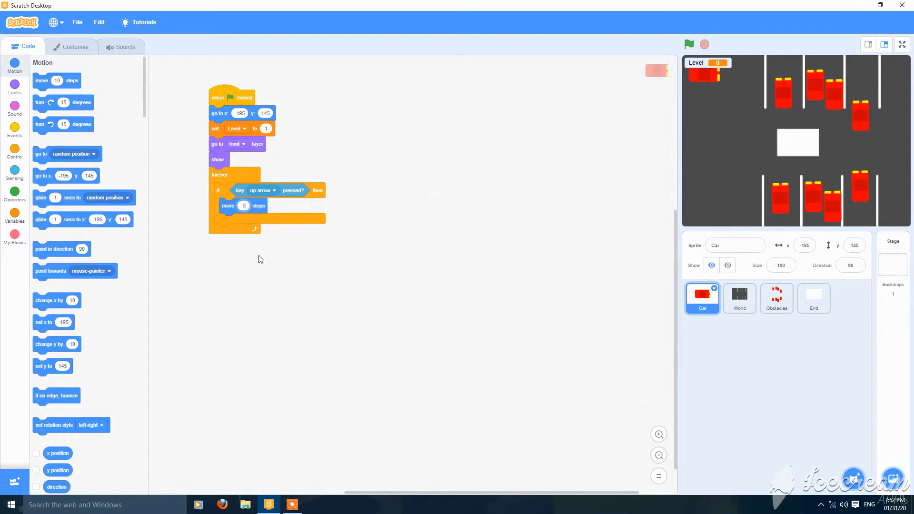
# Duplicate the up-arrow if block and switch the copy to the right arrow.
pyautogui.rightClick(242, 189)
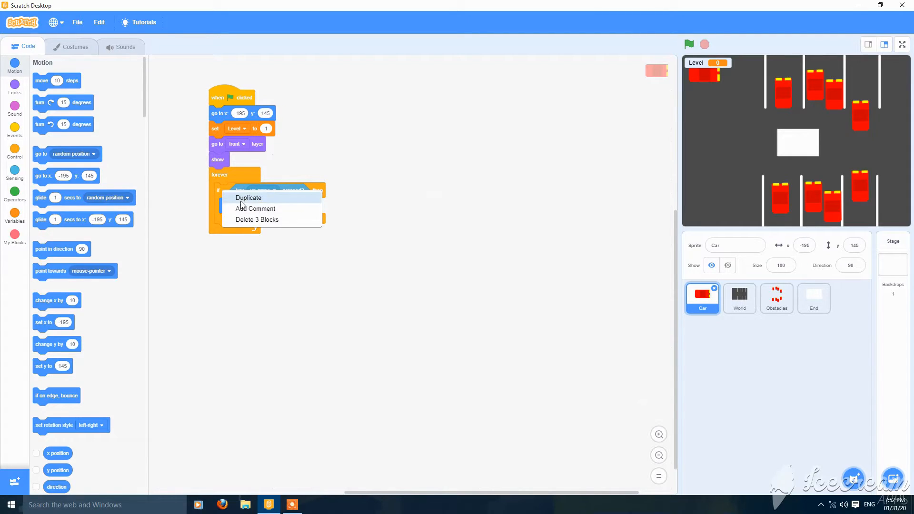
pyautogui.click(247, 198)
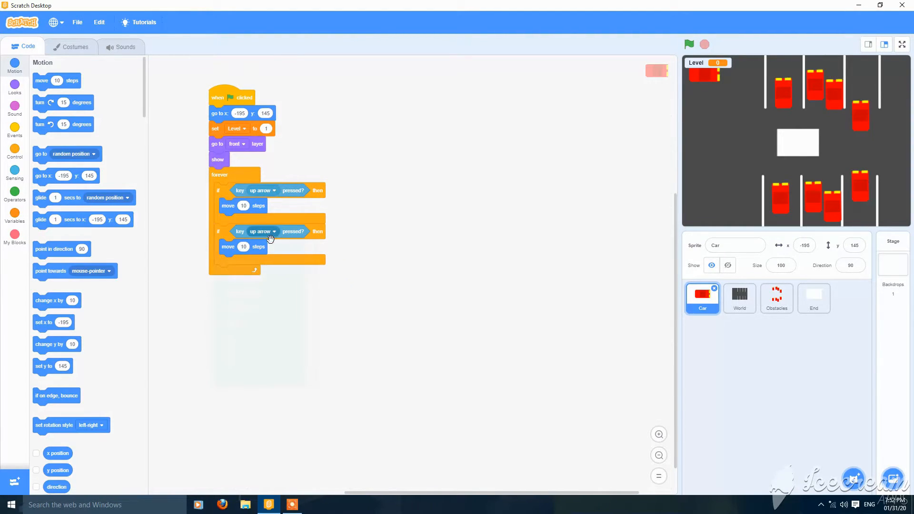
pyautogui.click(262, 232)
pyautogui.write('-5')
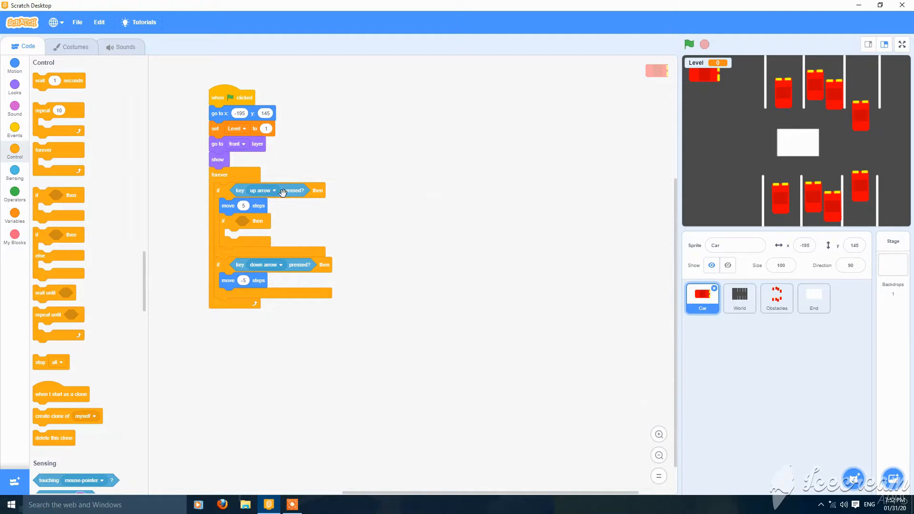
pyautogui.click(262, 190)
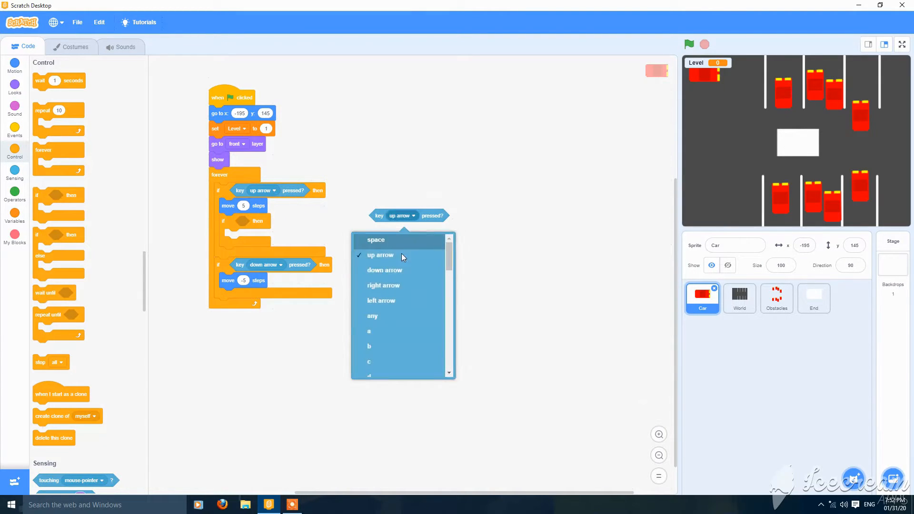
pyautogui.click(383, 286)
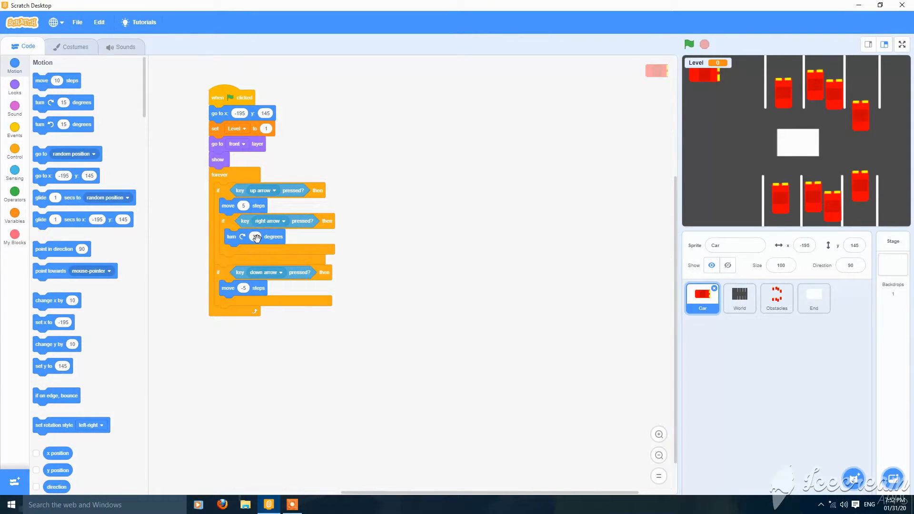
# Add 2-degree left/right turn blocks inside both up- and down-arrow branches.
pyautogui.rightClick(257, 237)
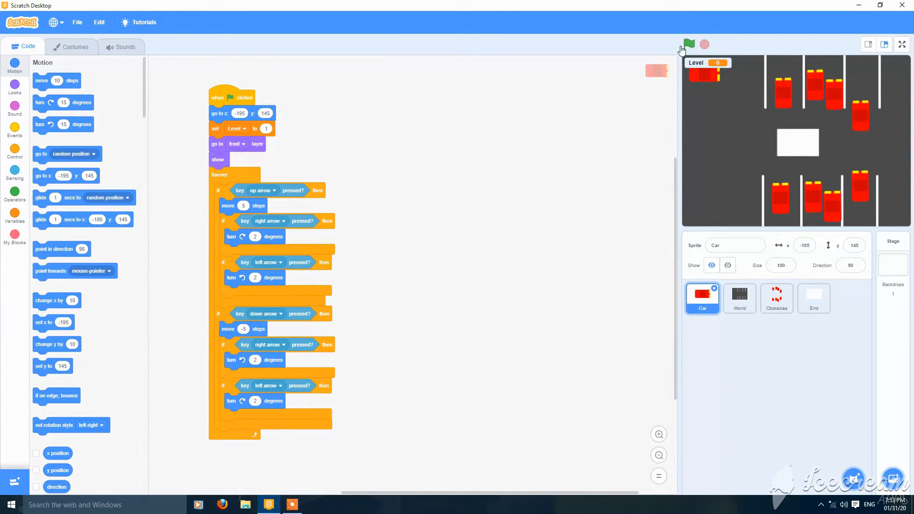
# Test-drive the car, add 'point in direction 90' to its start script, and select World.
pyautogui.click(688, 44)
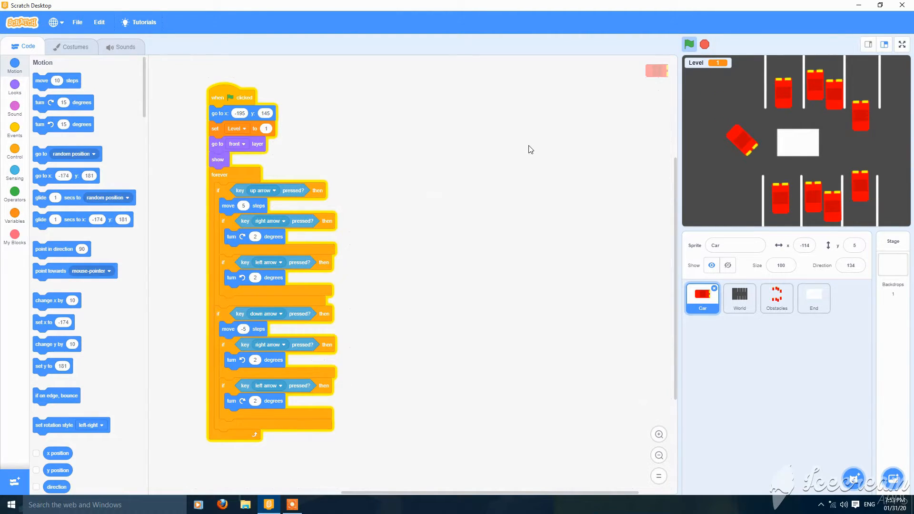
pyautogui.click(689, 44)
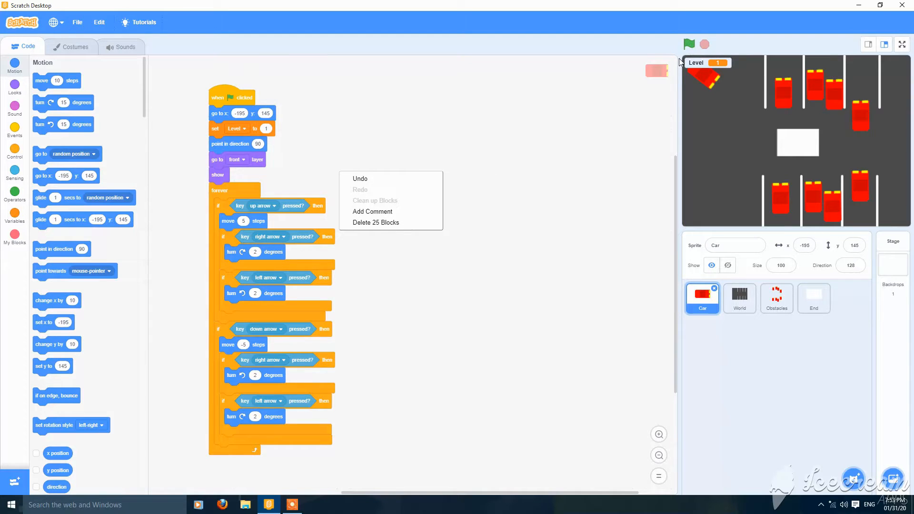
pyautogui.click(688, 44)
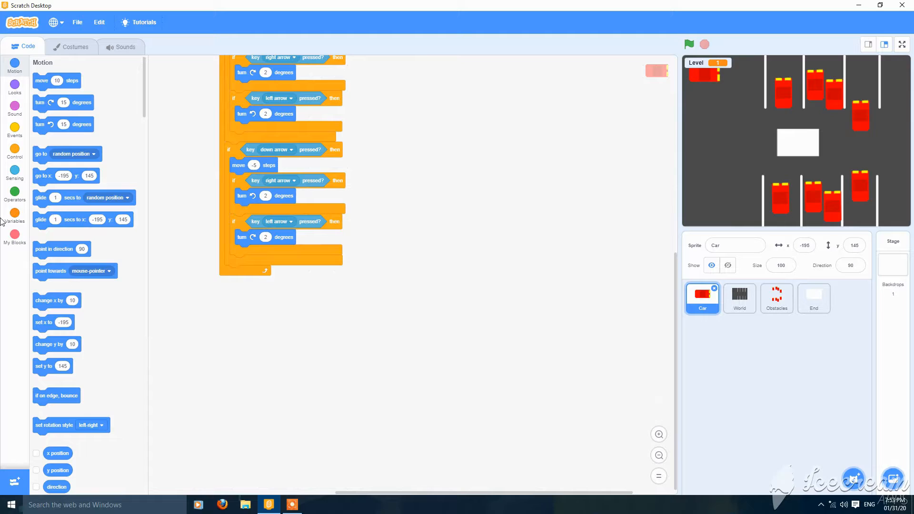
pyautogui.click(14, 216)
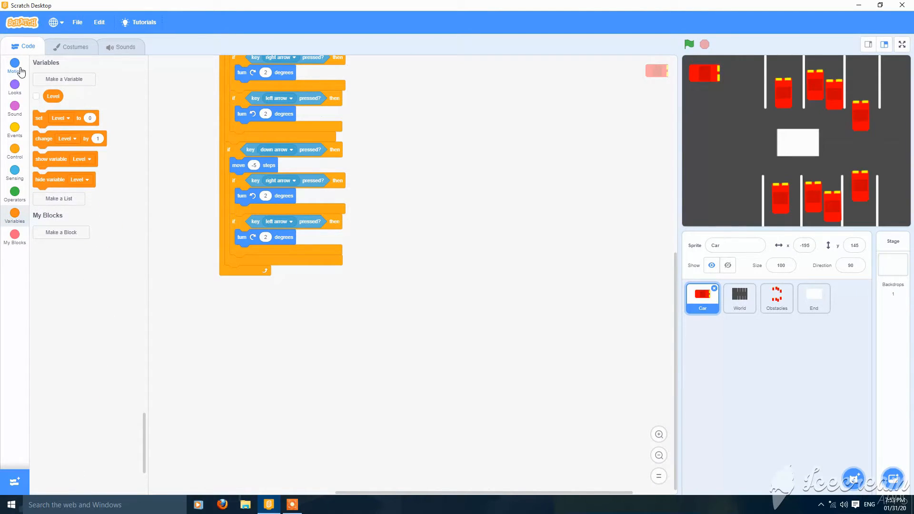
pyautogui.click(14, 66)
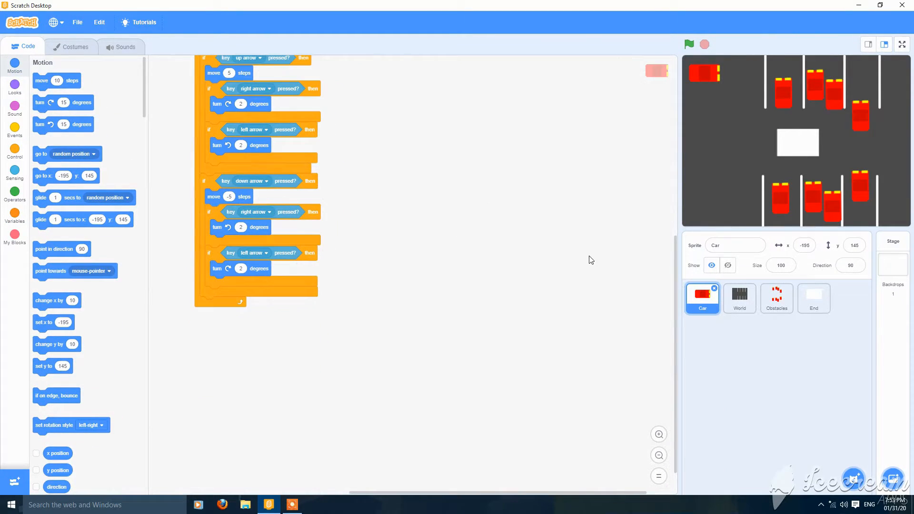
pyautogui.click(739, 299)
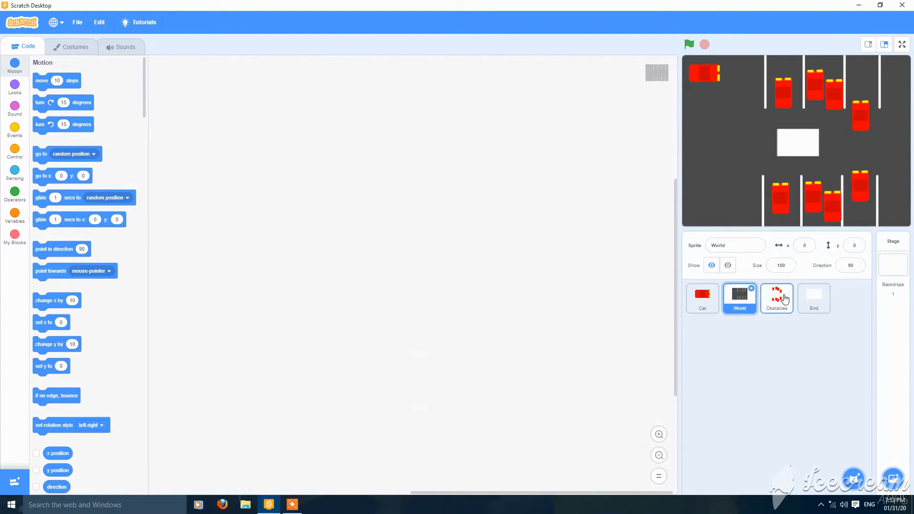
# Give Obstacles a flag script that shows it and forever switches costume to Level.
pyautogui.click(776, 299)
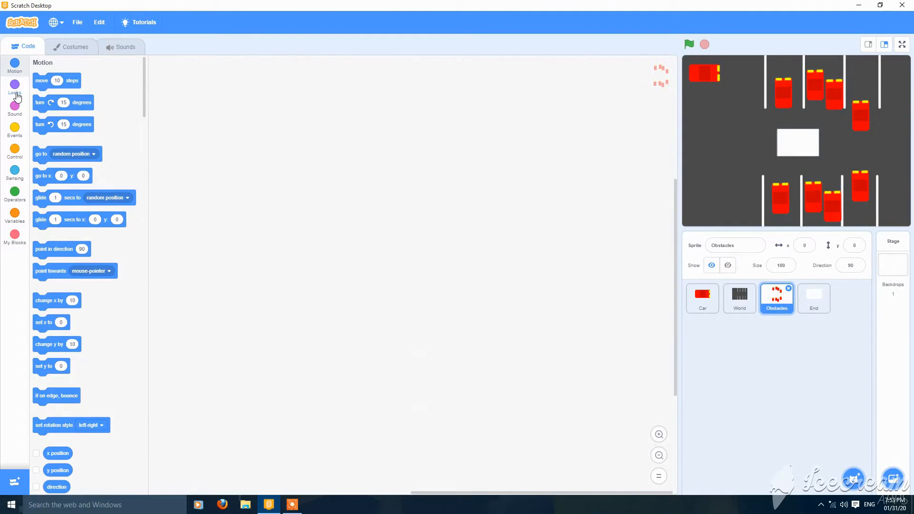
pyautogui.click(15, 131)
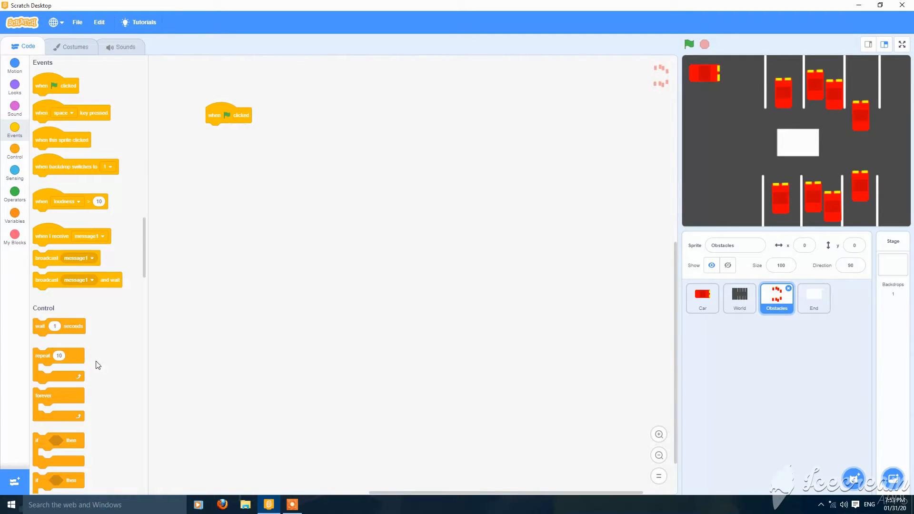
pyautogui.click(14, 87)
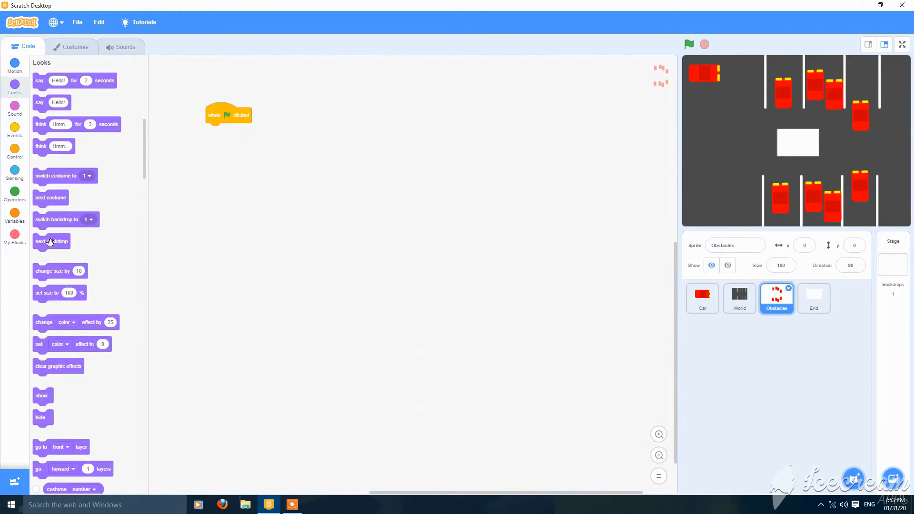
pyautogui.moveTo(42, 395); pyautogui.dragTo(211, 133)
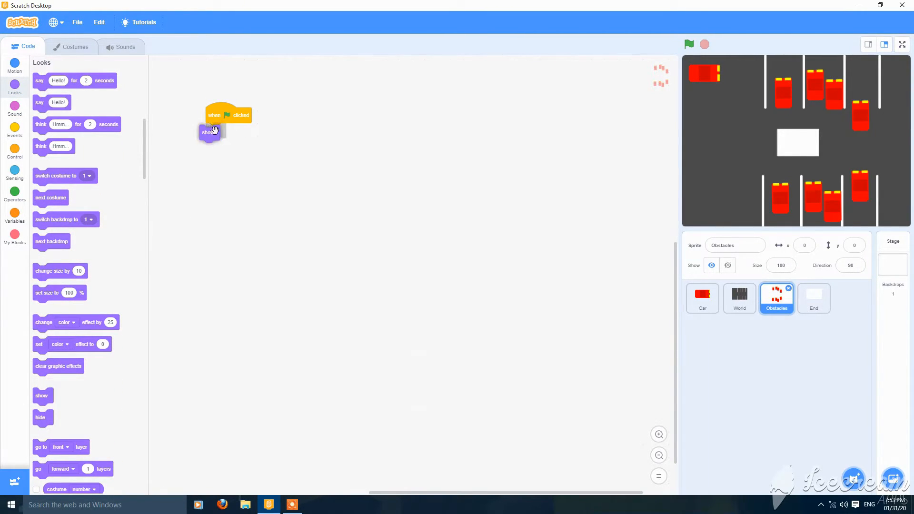
pyautogui.click(64, 447)
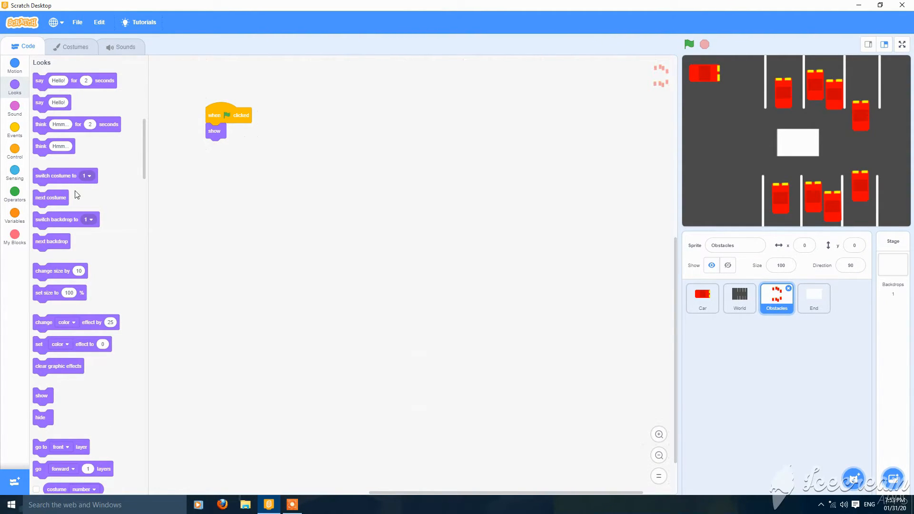
pyautogui.moveTo(59, 168)
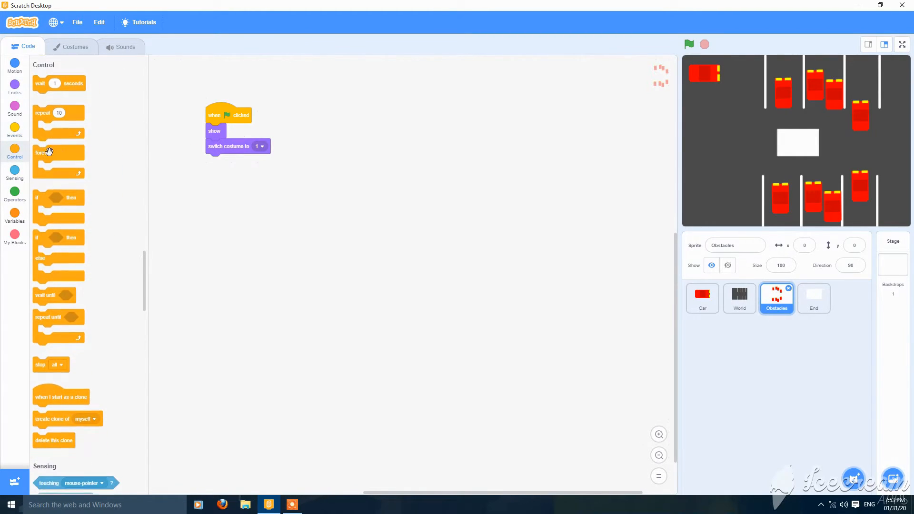
pyautogui.moveTo(44, 151); pyautogui.dragTo(216, 146)
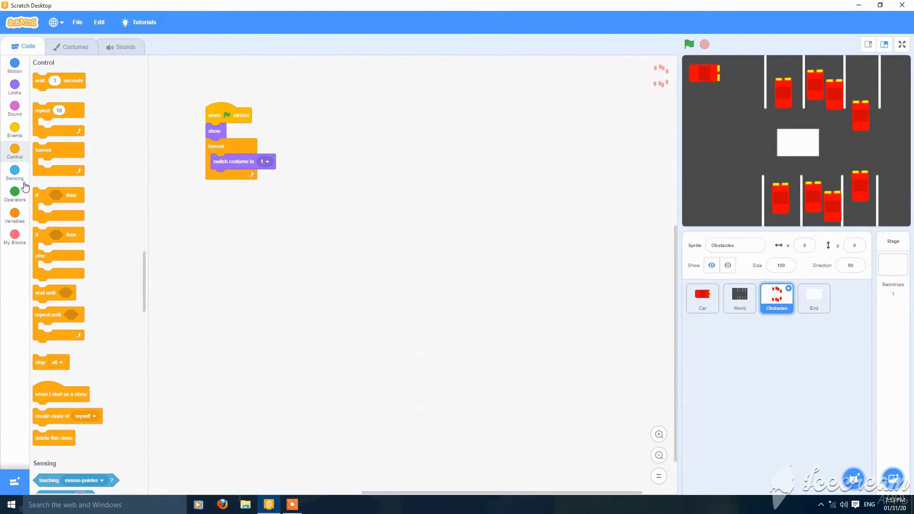
pyautogui.click(15, 216)
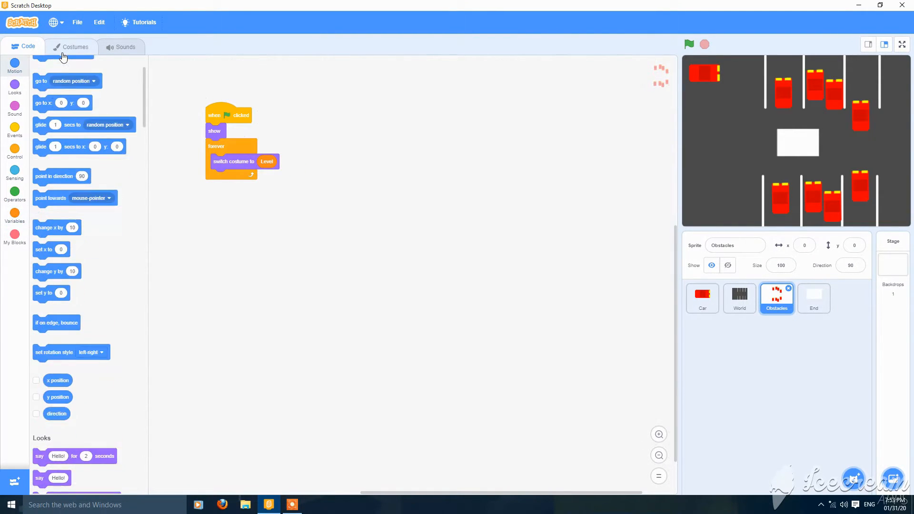
# Browse the Obstacles costume layouts, return to code, and select the End sprite.
pyautogui.click(74, 47)
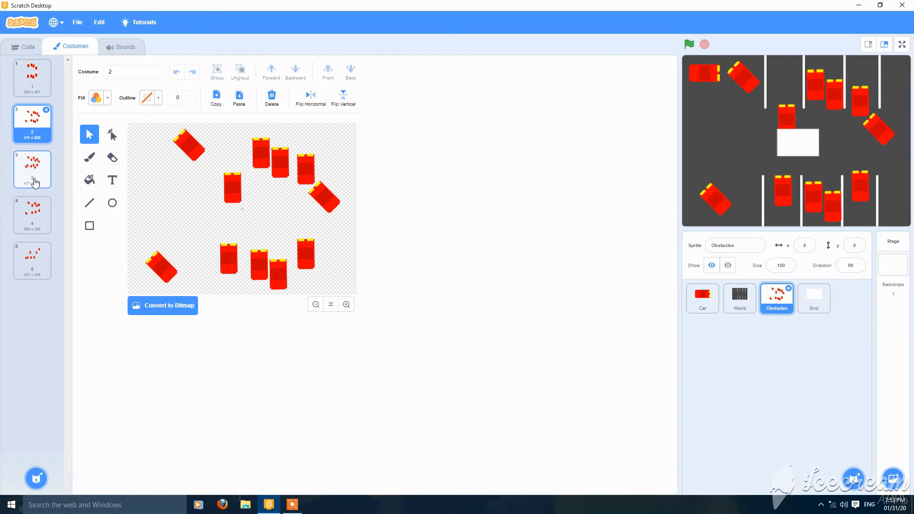
pyautogui.click(31, 77)
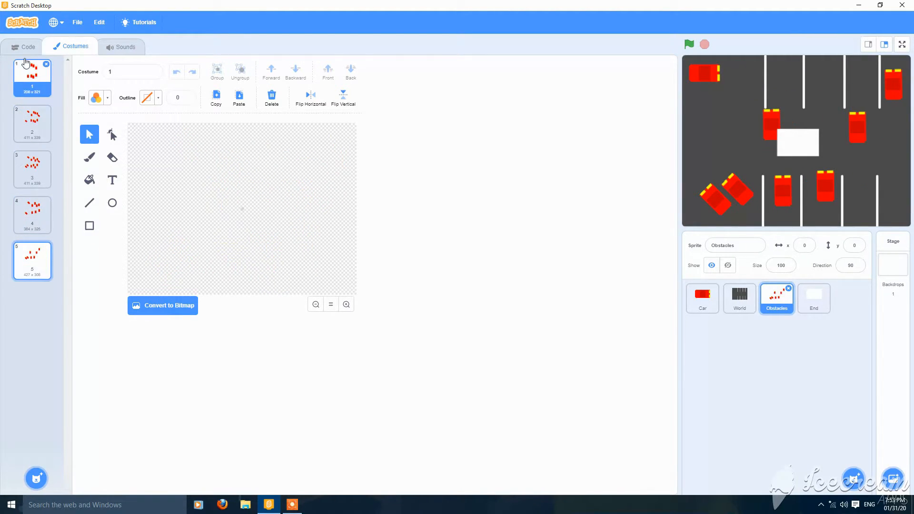
pyautogui.click(28, 46)
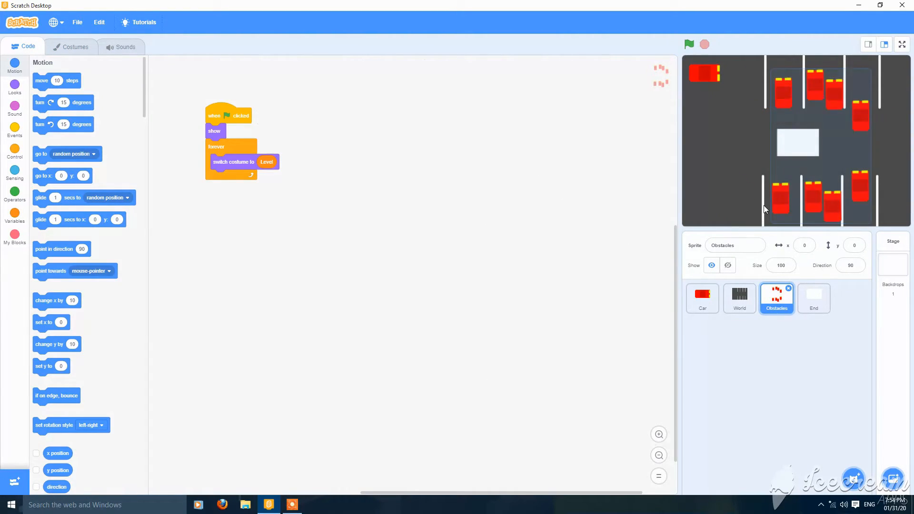
pyautogui.click(814, 298)
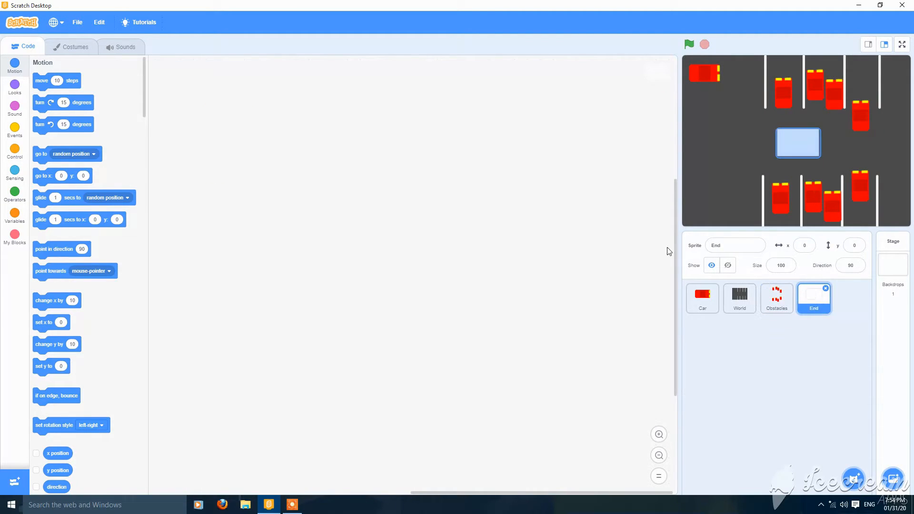
# Stretch the End costume's white rectangle into a tall block at the bottom-right.
pyautogui.click(75, 47)
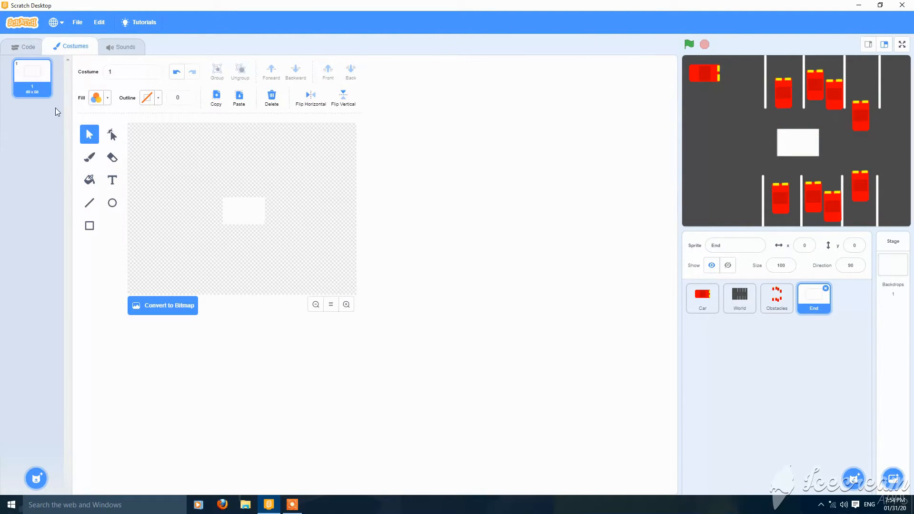
pyautogui.click(244, 210)
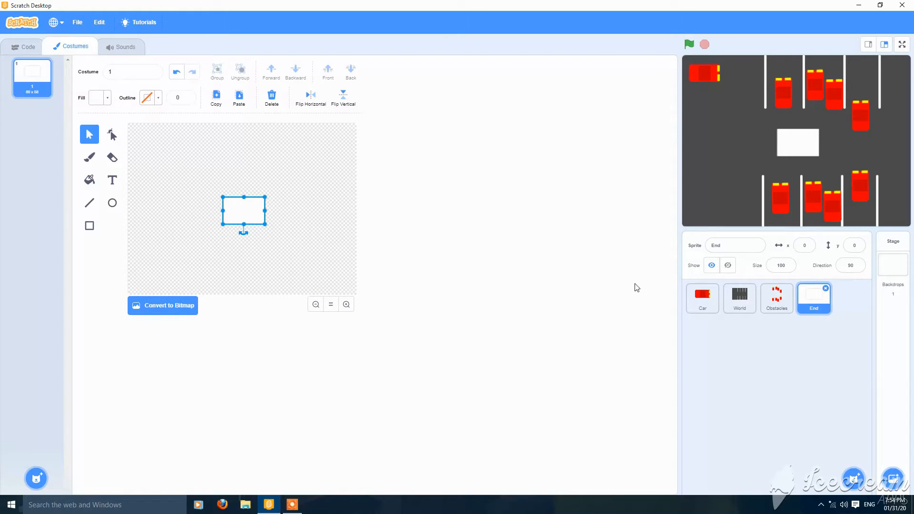
pyautogui.moveTo(243, 210); pyautogui.dragTo(339, 267)
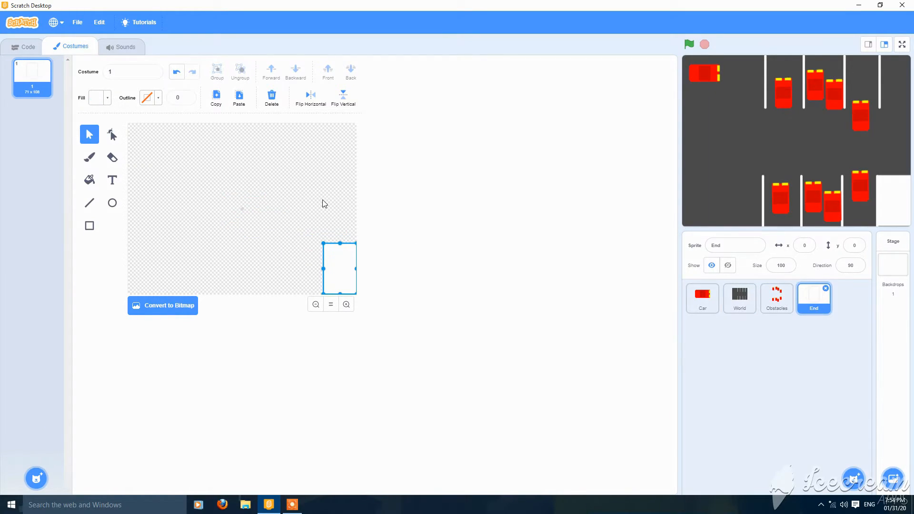
# Start End's script with when flag clicked, forever, and an if touching check.
pyautogui.click(23, 47)
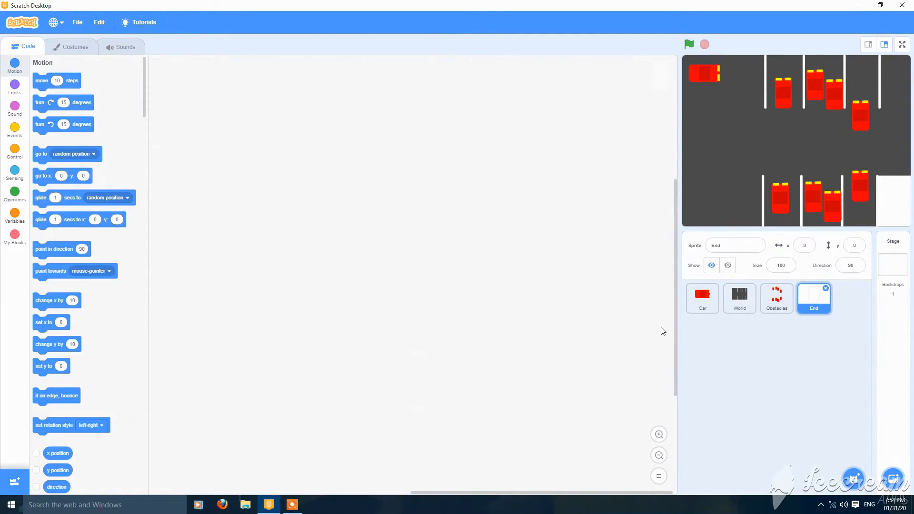
pyautogui.click(15, 107)
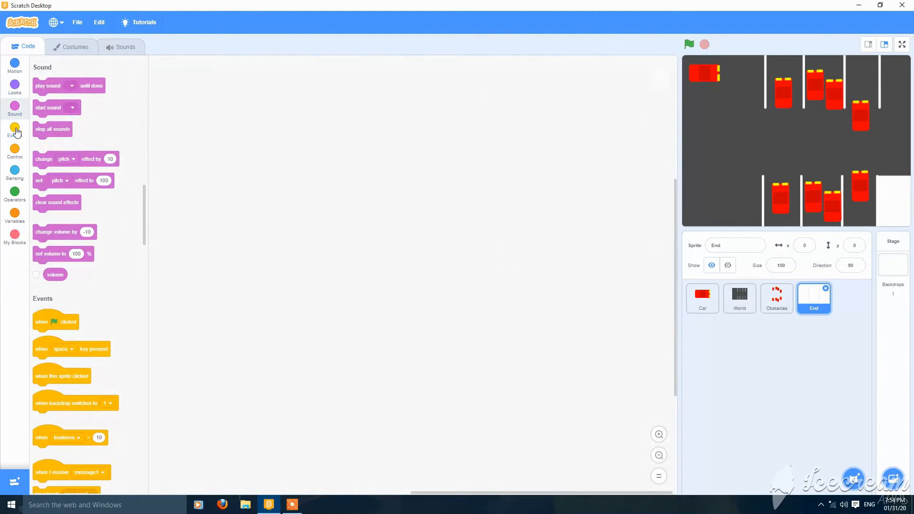
pyautogui.click(14, 128)
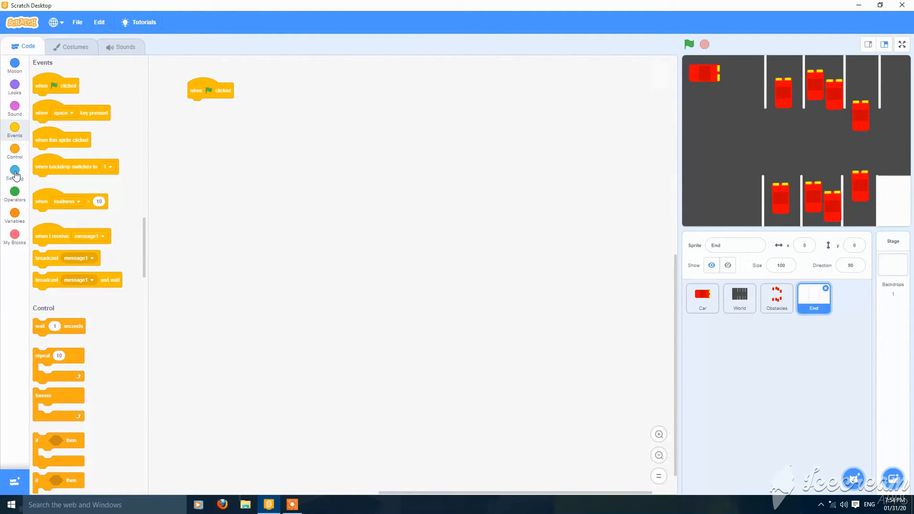
pyautogui.click(15, 153)
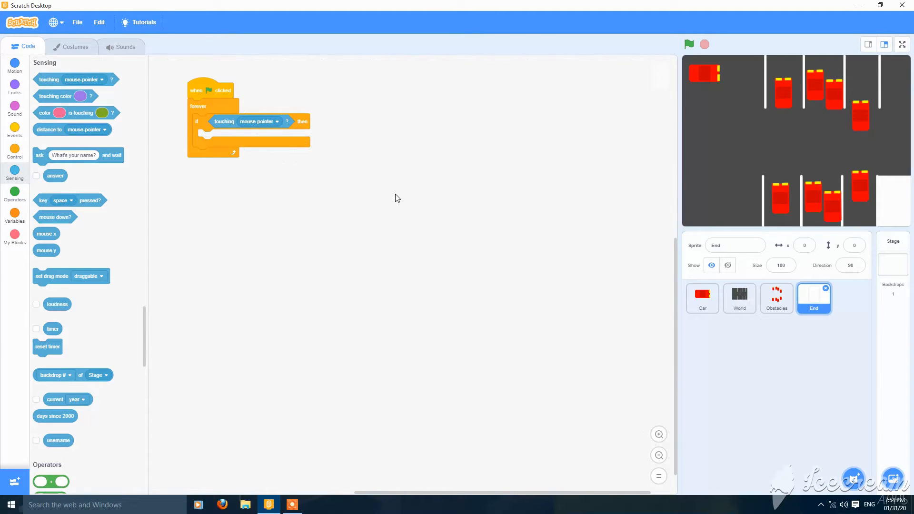
pyautogui.click(703, 299)
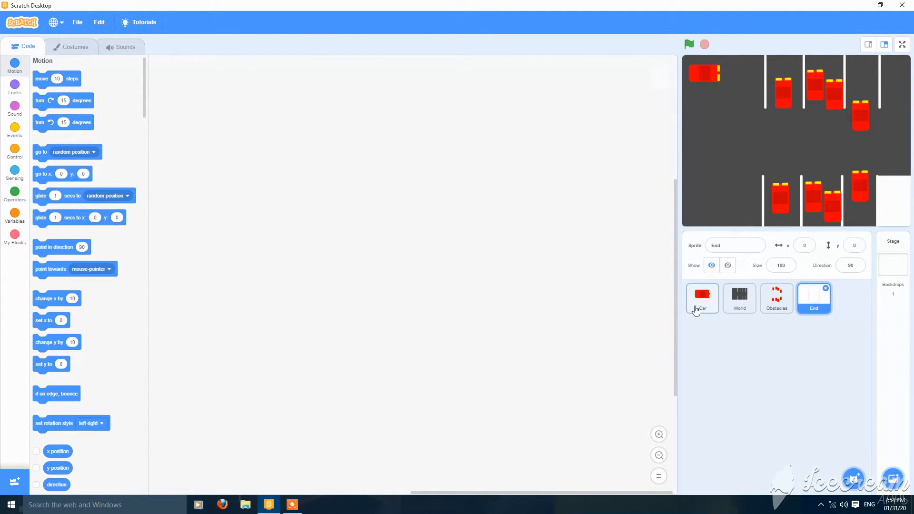
# Add a second Car flag script with forever and if touching End.
pyautogui.click(703, 299)
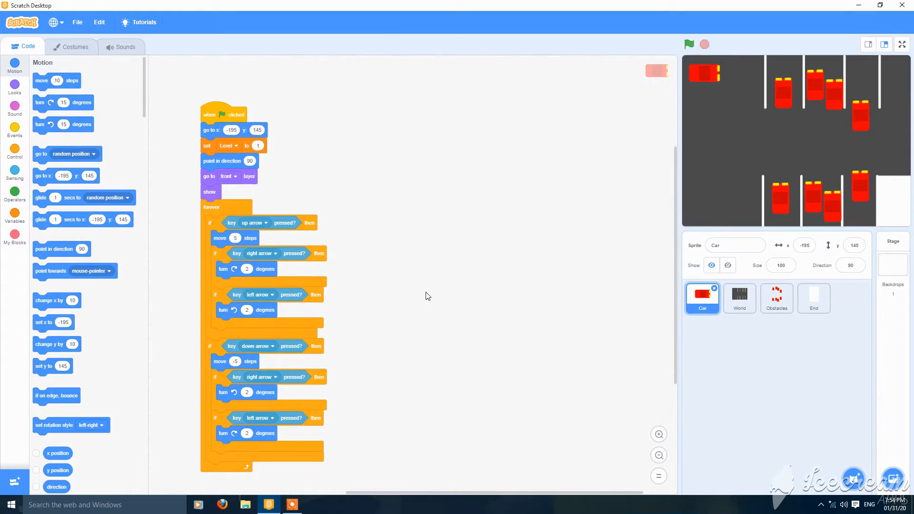
pyautogui.click(14, 153)
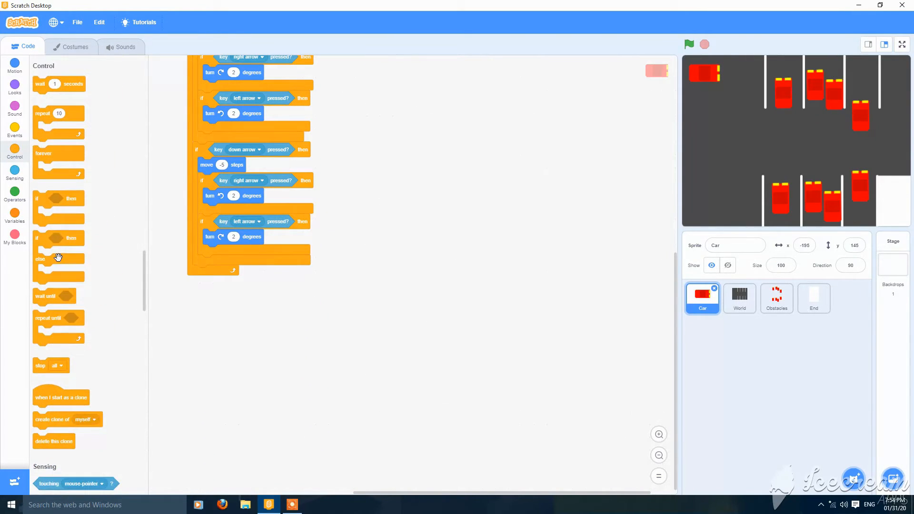
pyautogui.click(15, 126)
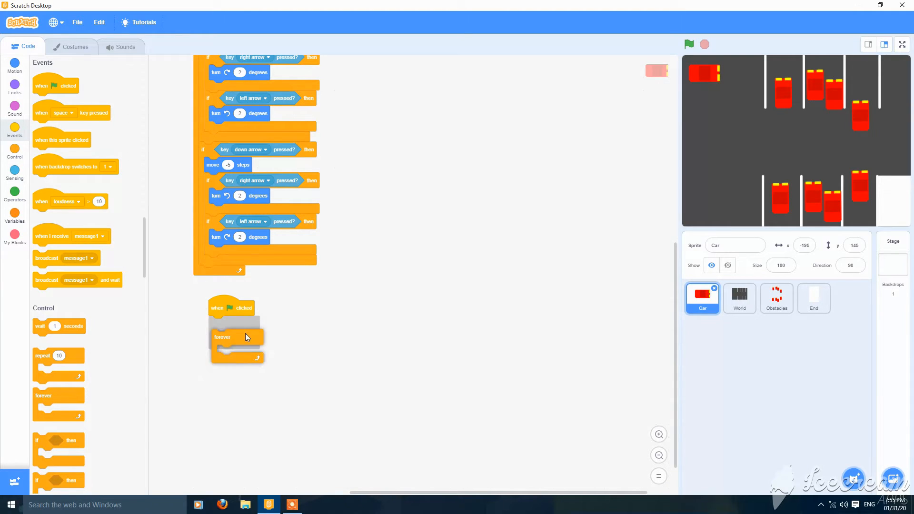
pyautogui.moveTo(58, 440); pyautogui.dragTo(236, 338)
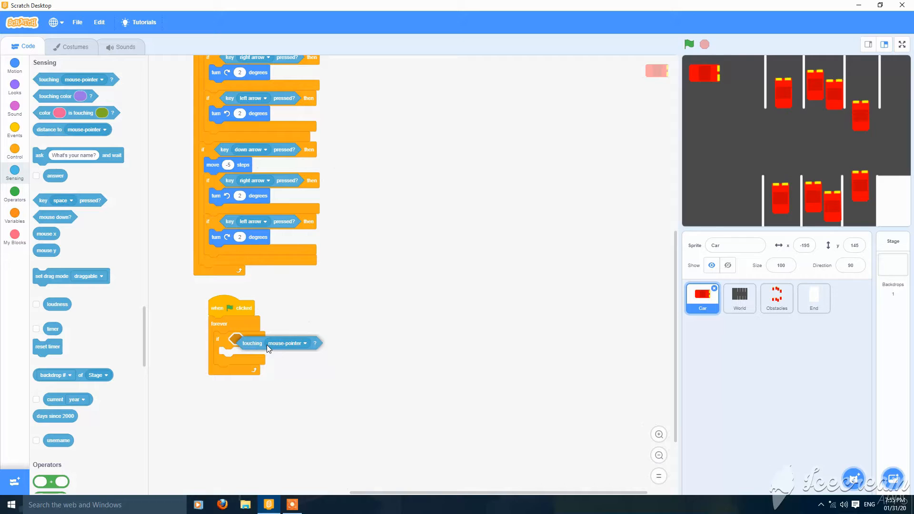
pyautogui.click(285, 342)
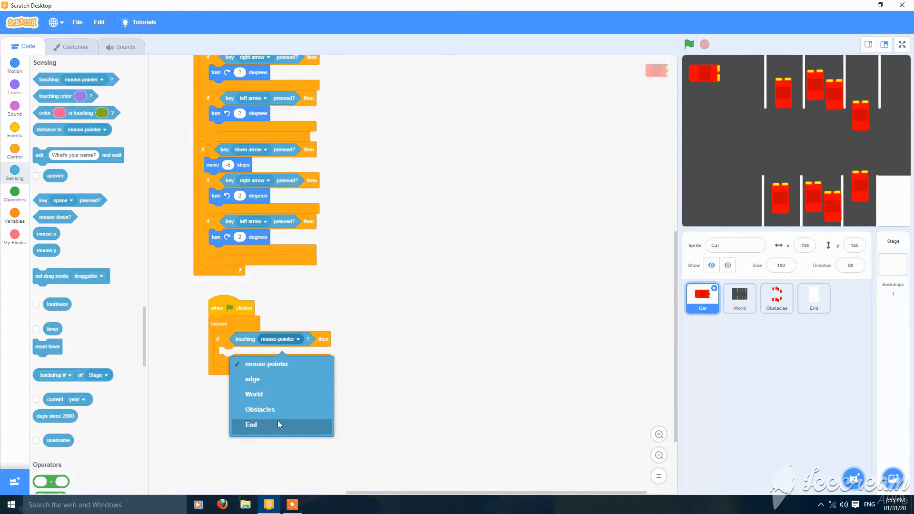
pyautogui.click(251, 424)
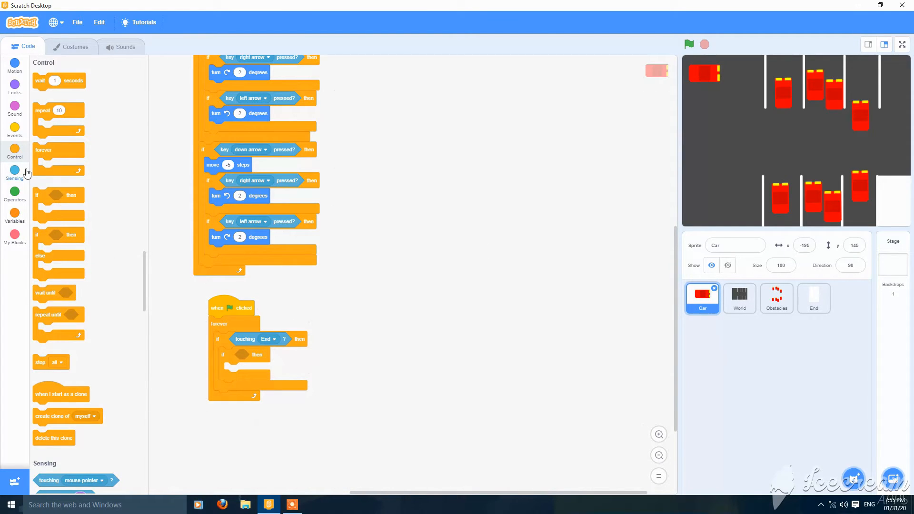
# Nest an if touching white and not grey that changes Level by 1.
pyautogui.click(14, 192)
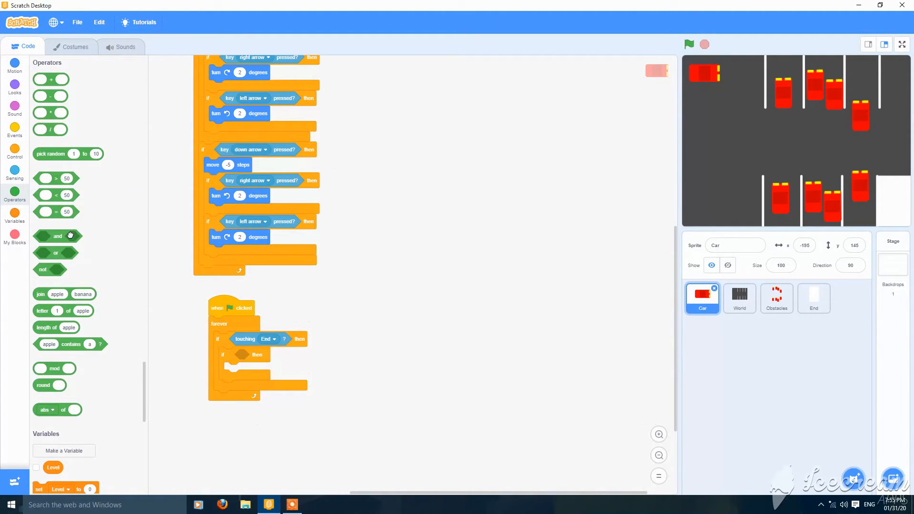
pyautogui.click(15, 171)
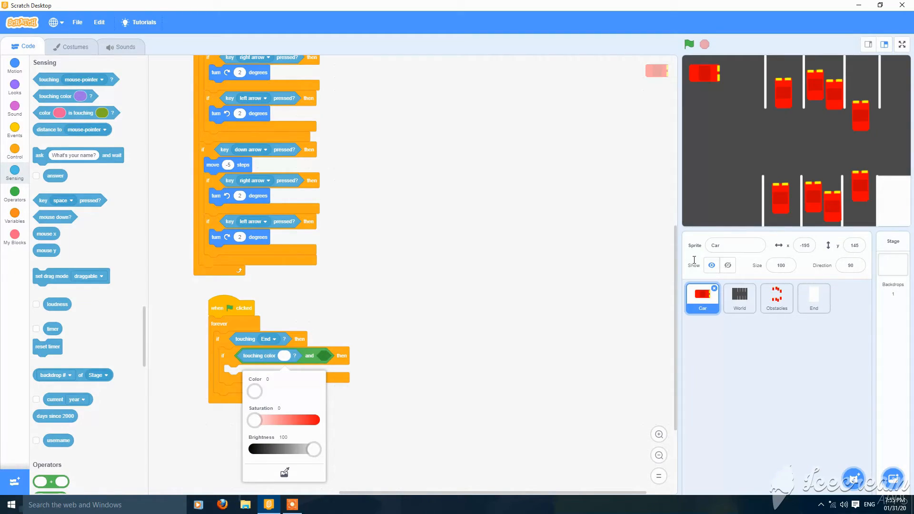
pyautogui.rightClick(256, 356)
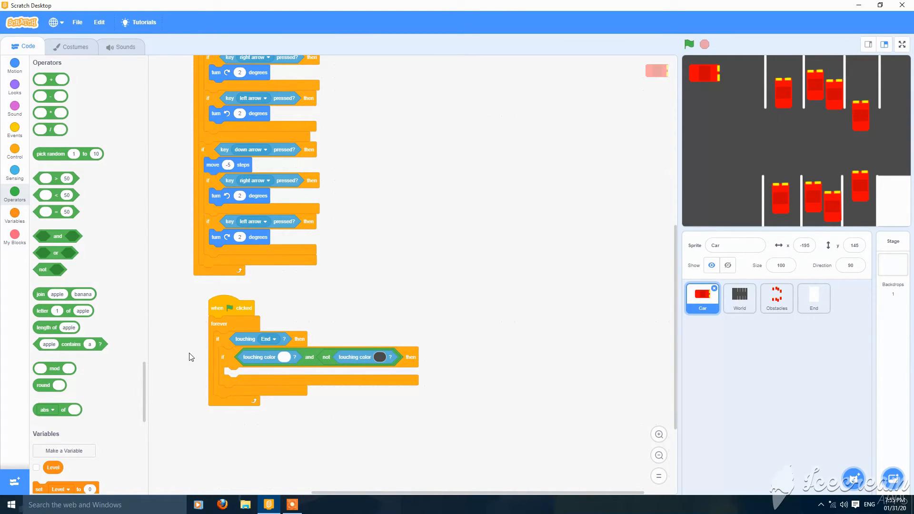
pyautogui.click(13, 64)
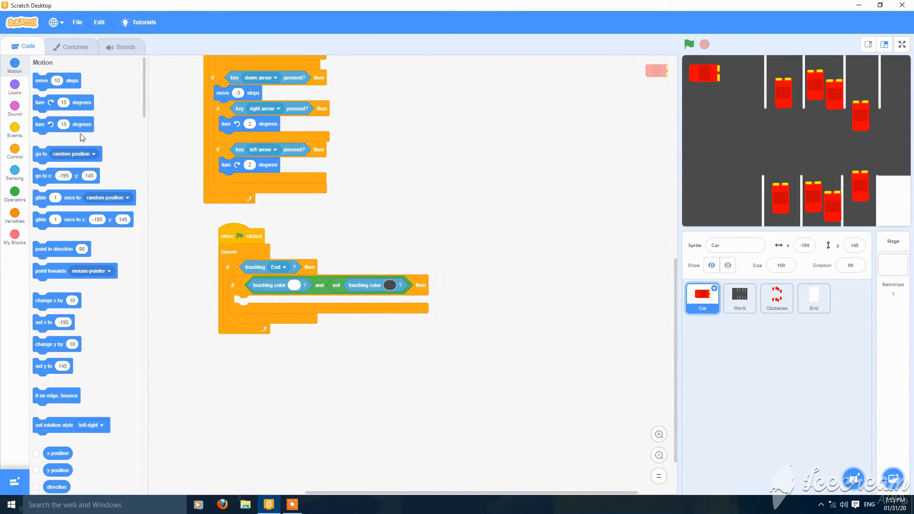
pyautogui.click(15, 213)
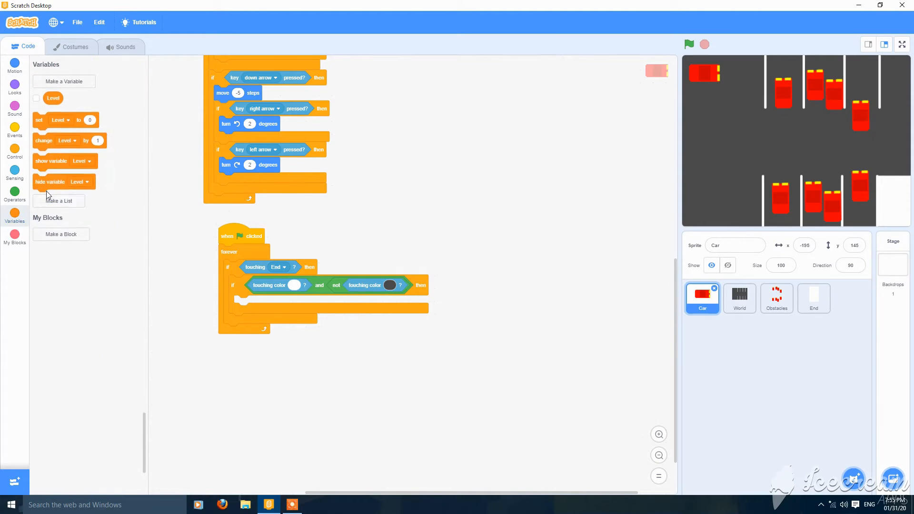
pyautogui.moveTo(53, 141); pyautogui.dragTo(267, 304)
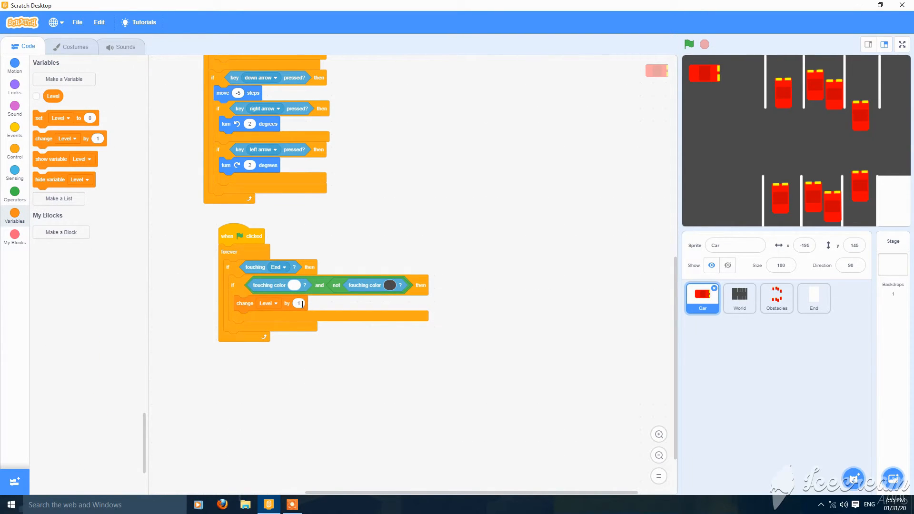
pyautogui.rightClick(384, 213)
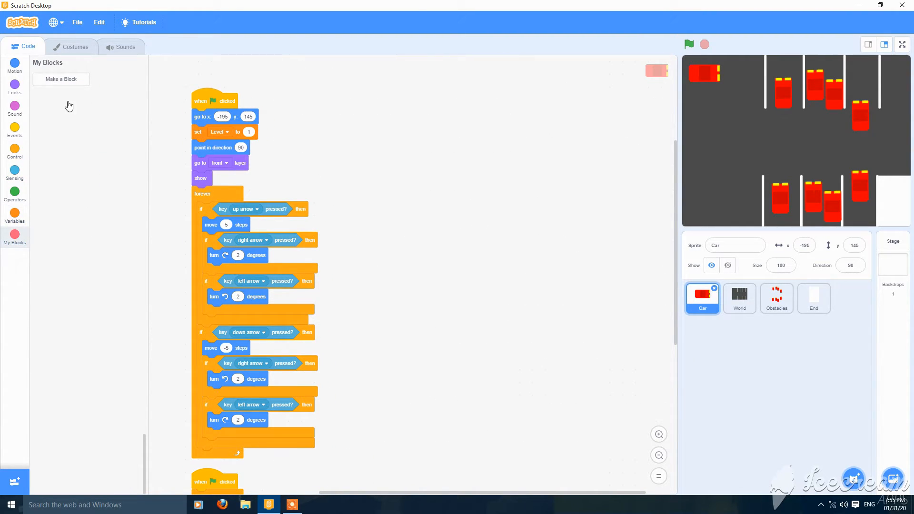
# Create a 'Reset' block defined by the Car's go to x/y and direction blocks.
pyautogui.click(61, 78)
pyautogui.write('Reset')
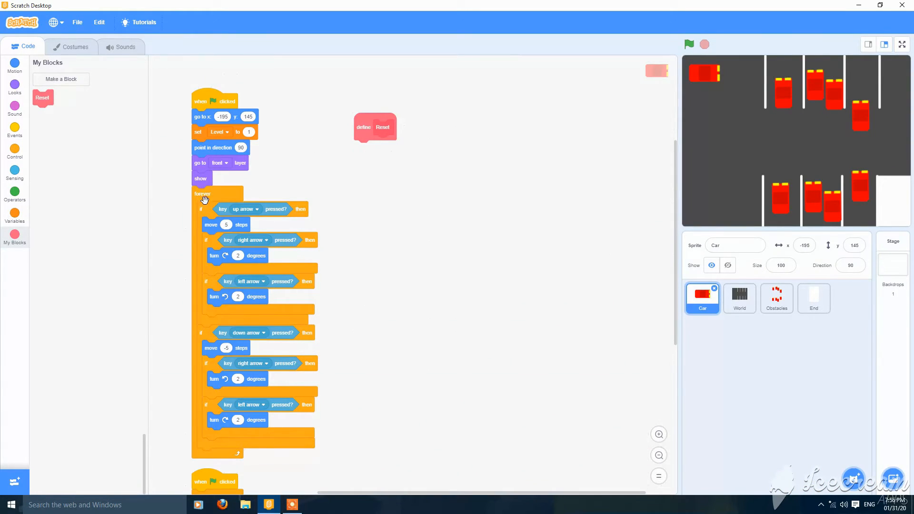
pyautogui.moveTo(203, 194); pyautogui.dragTo(345, 193)
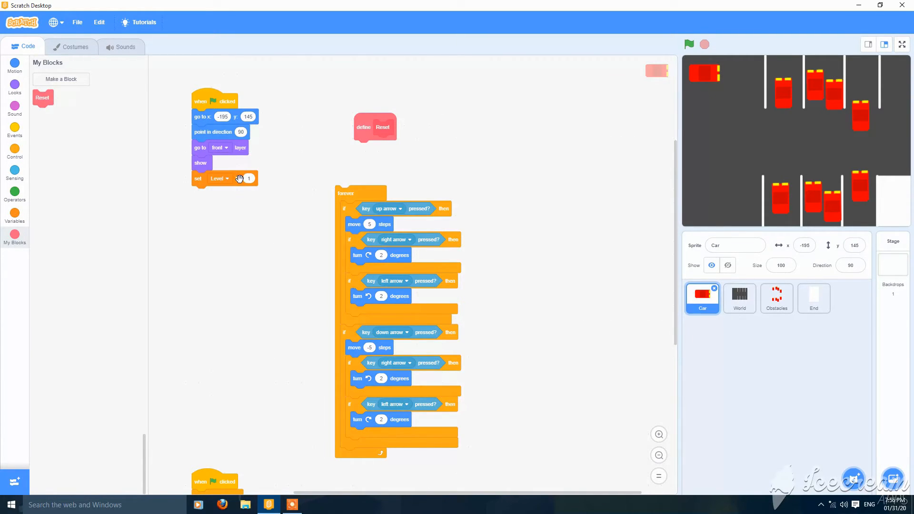
pyautogui.moveTo(203, 117); pyautogui.dragTo(366, 148)
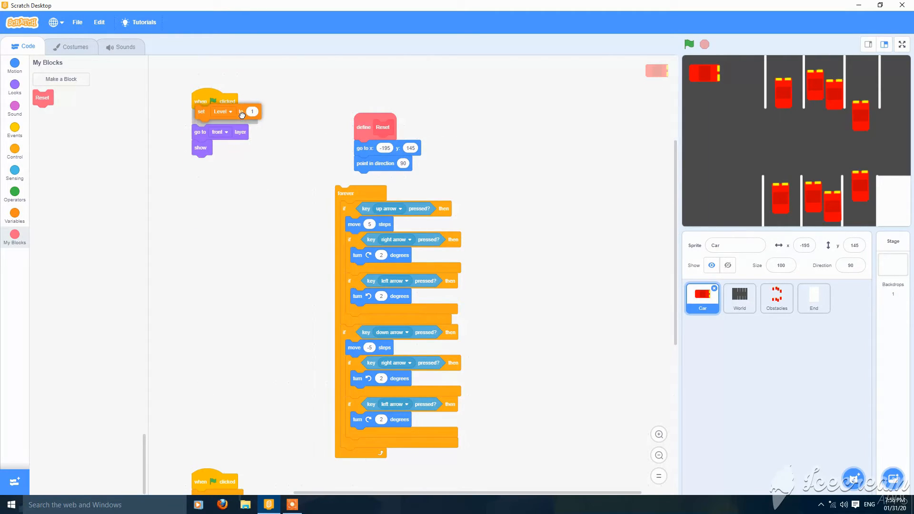
pyautogui.rightClick(424, 200)
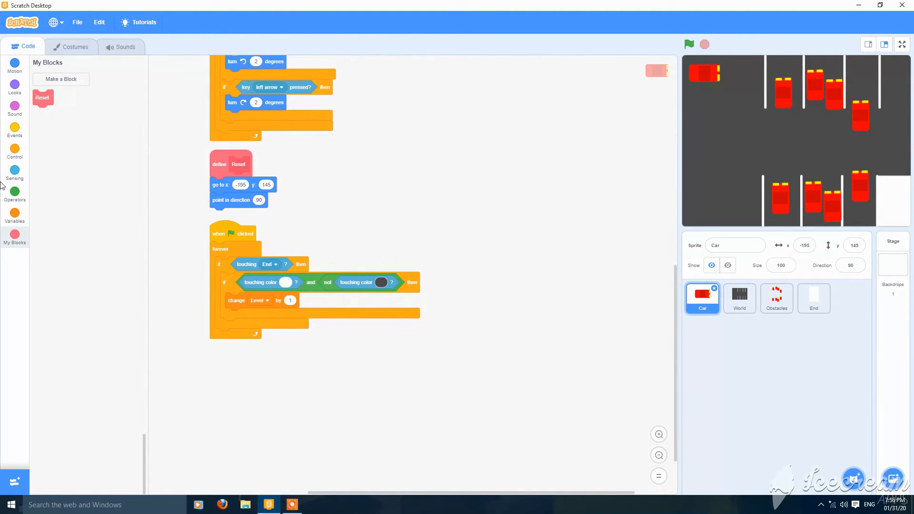
# Call Reset at the start of the main script and run the game.
pyautogui.moveTo(42, 97); pyautogui.dragTo(239, 321)
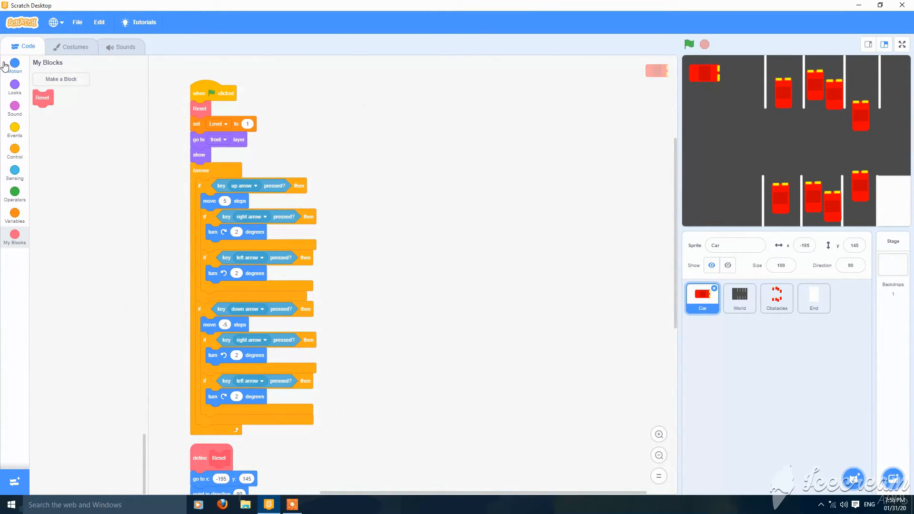
pyautogui.click(14, 65)
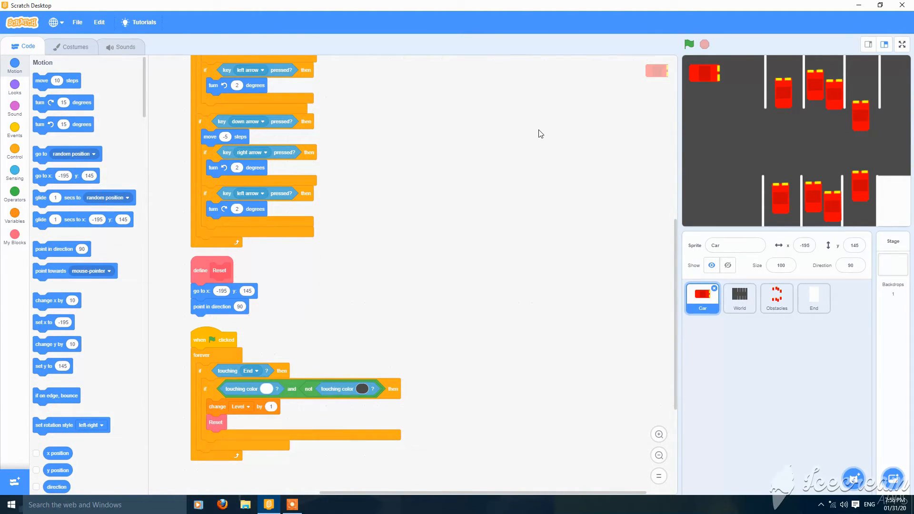
pyautogui.click(688, 44)
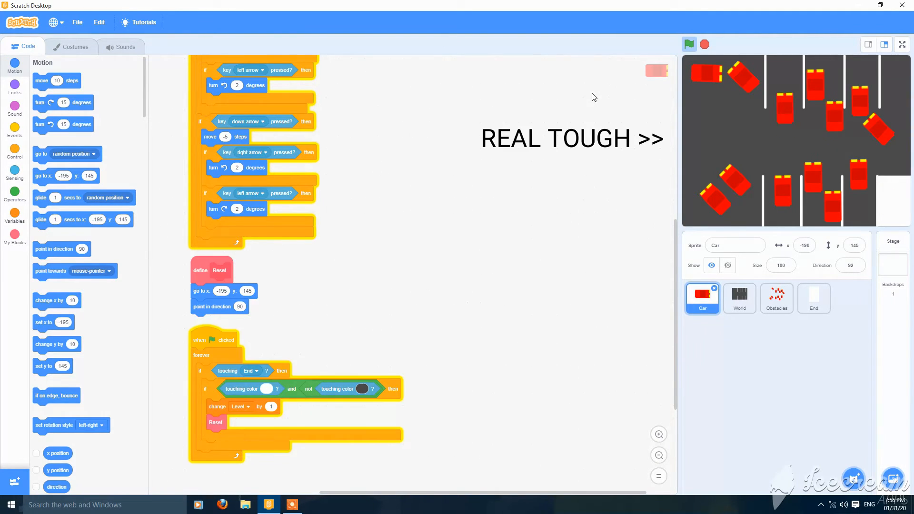
pyautogui.click(689, 44)
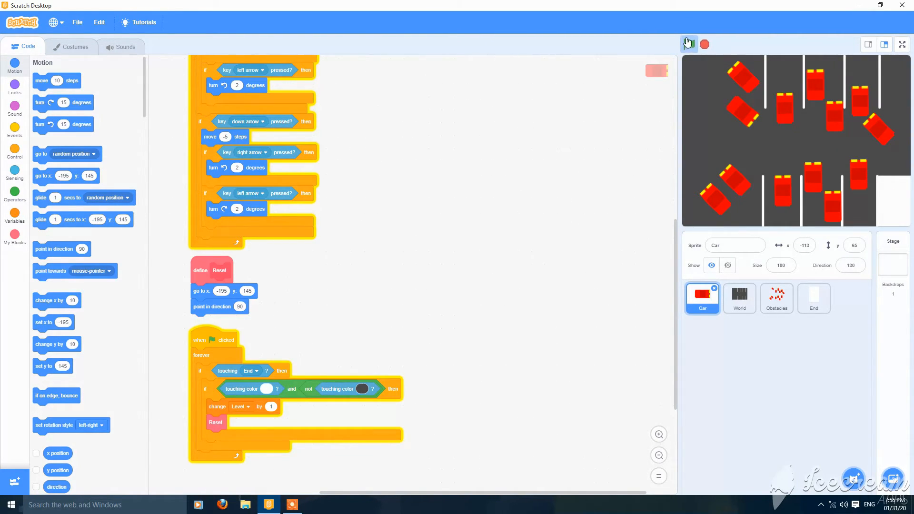
pyautogui.click(689, 44)
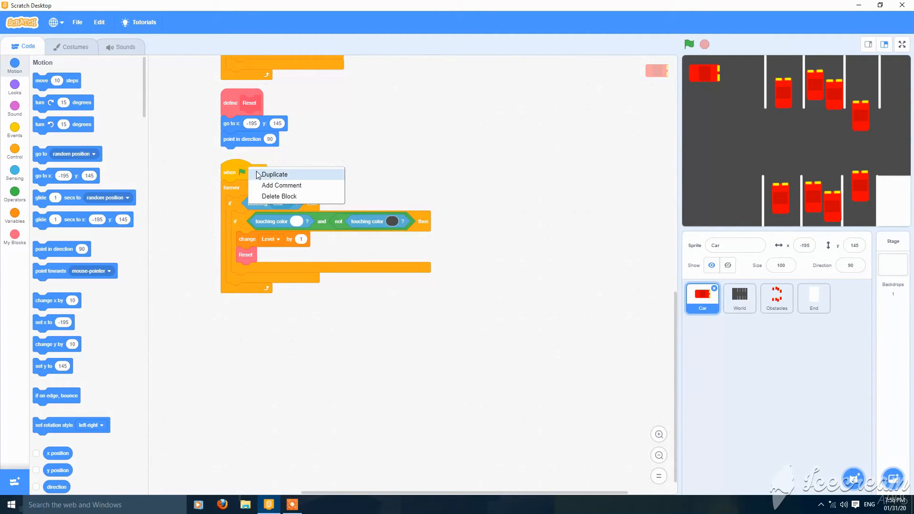
# Duplicate the touching-End if block, switch it to touching Obstacles, and place it in the forever loop.
pyautogui.click(274, 175)
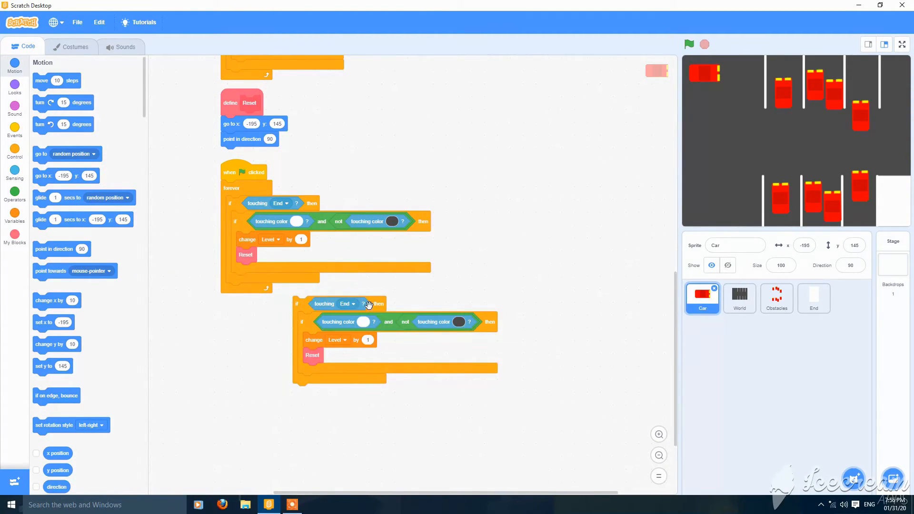
pyautogui.click(347, 303)
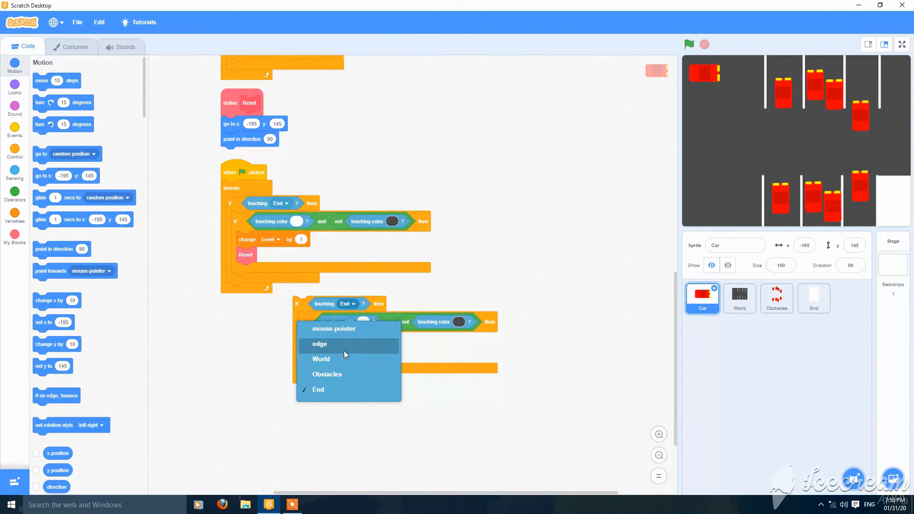
pyautogui.click(327, 374)
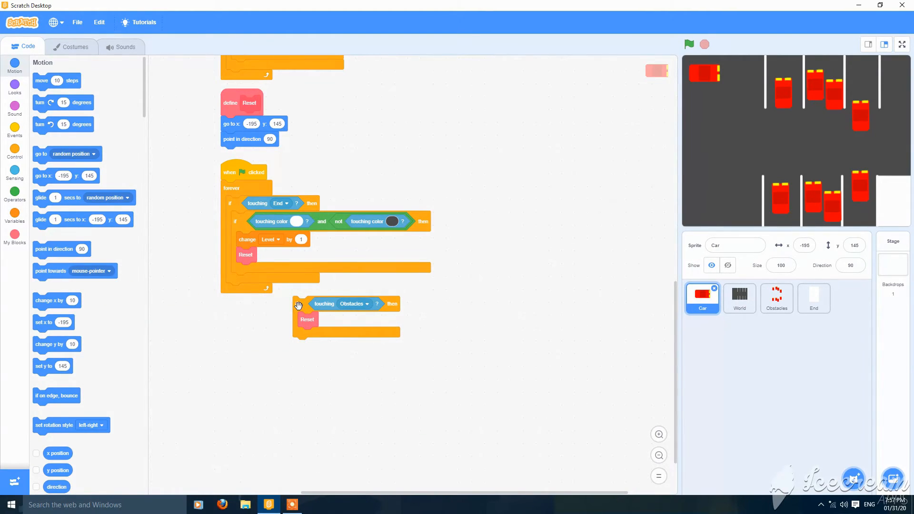
pyautogui.moveTo(324, 303); pyautogui.dragTo(244, 285)
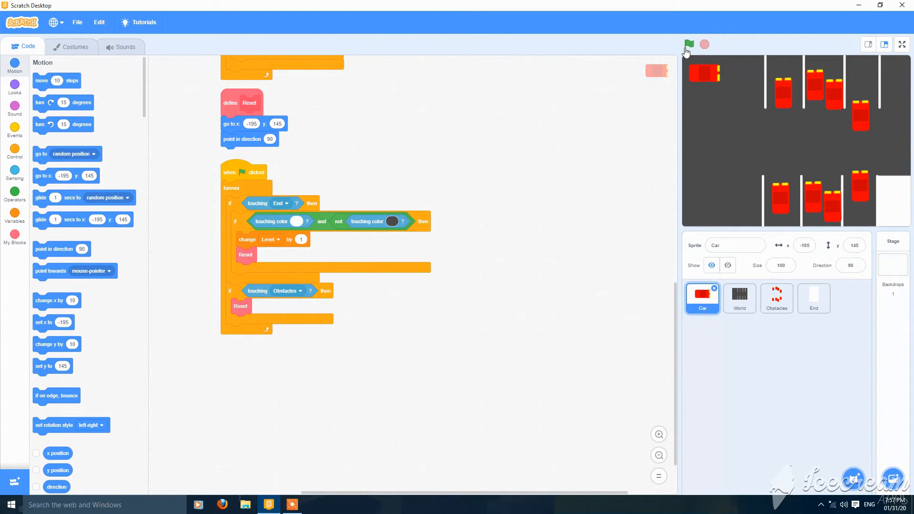
# Run the parking game with the green flag to test collisions, then stop it.
pyautogui.click(689, 43)
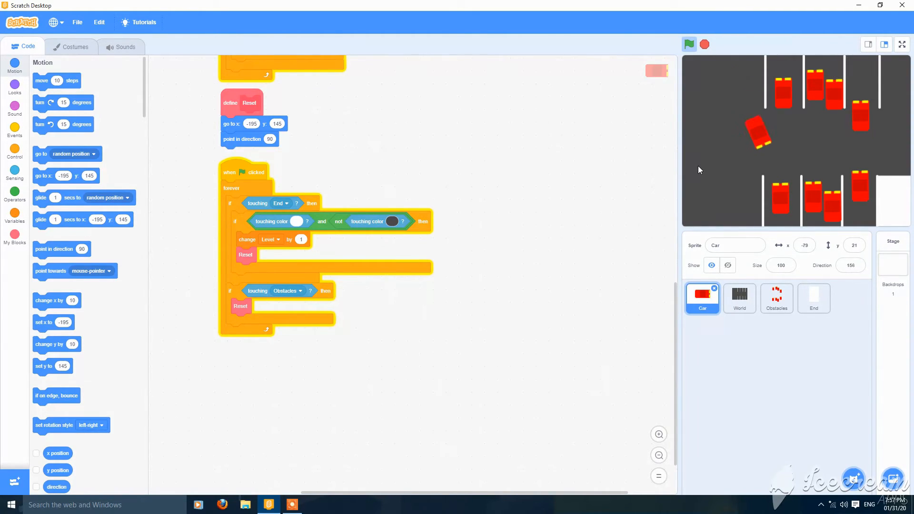
pyautogui.click(689, 44)
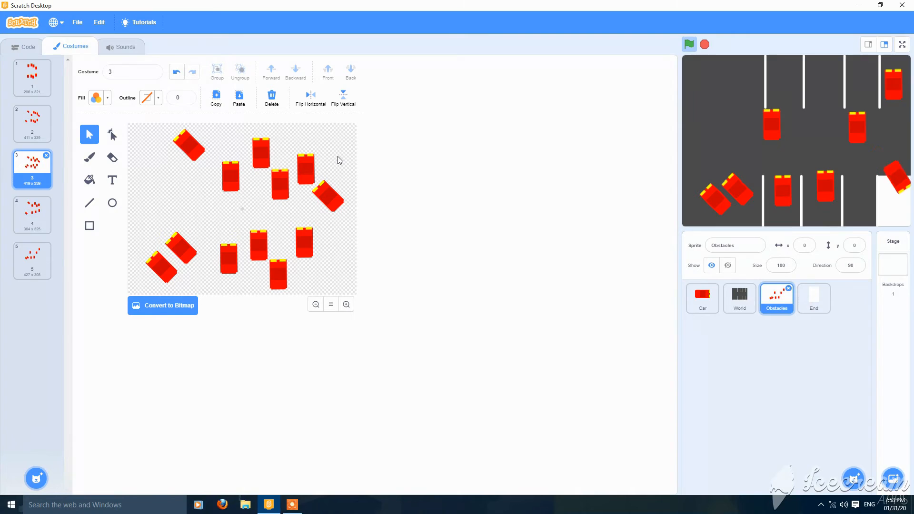
pyautogui.click(689, 44)
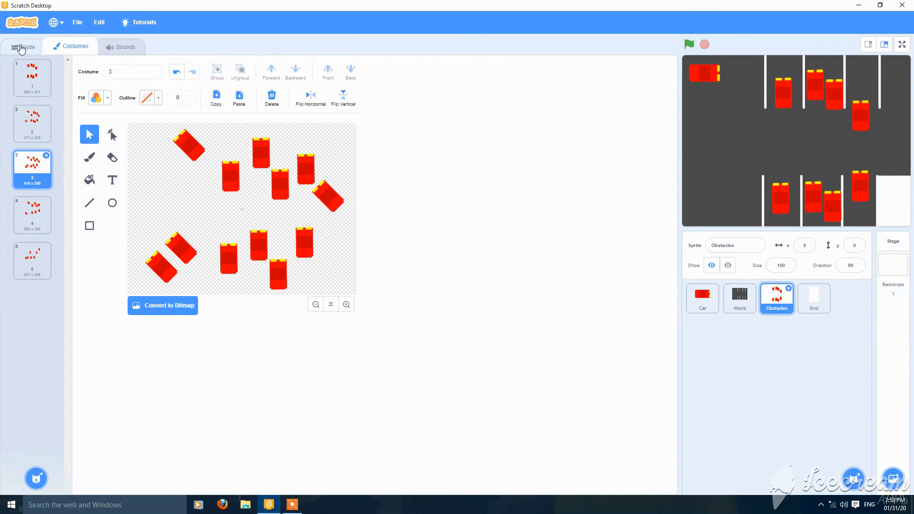
# Return to the Car sprite's scripts in the Code tab.
pyautogui.click(702, 299)
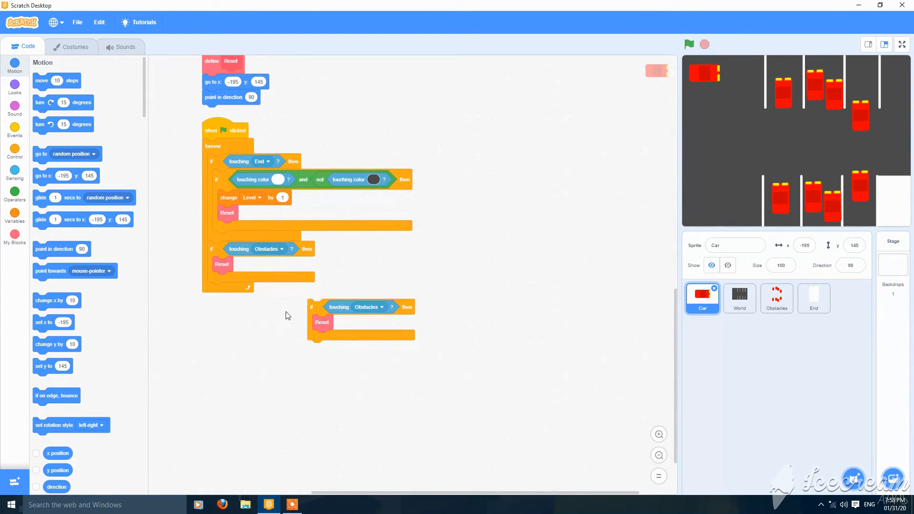
pyautogui.click(14, 213)
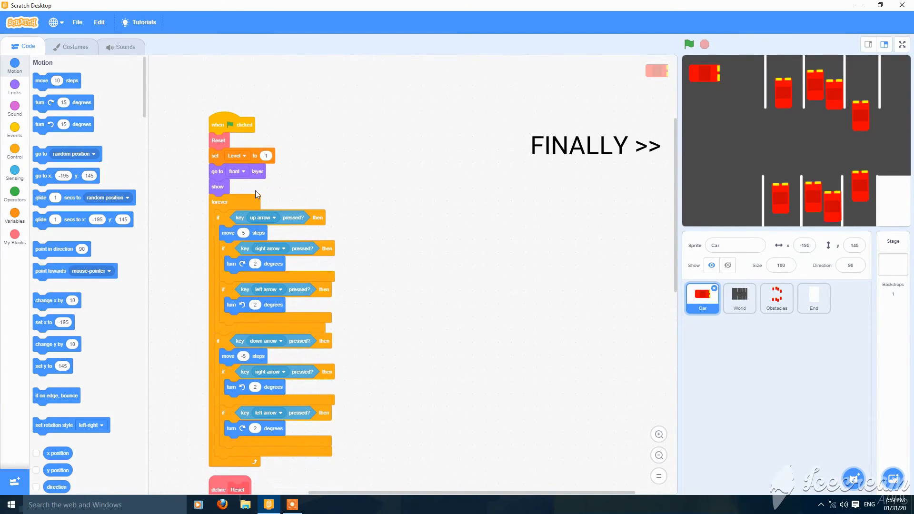
pyautogui.click(901, 44)
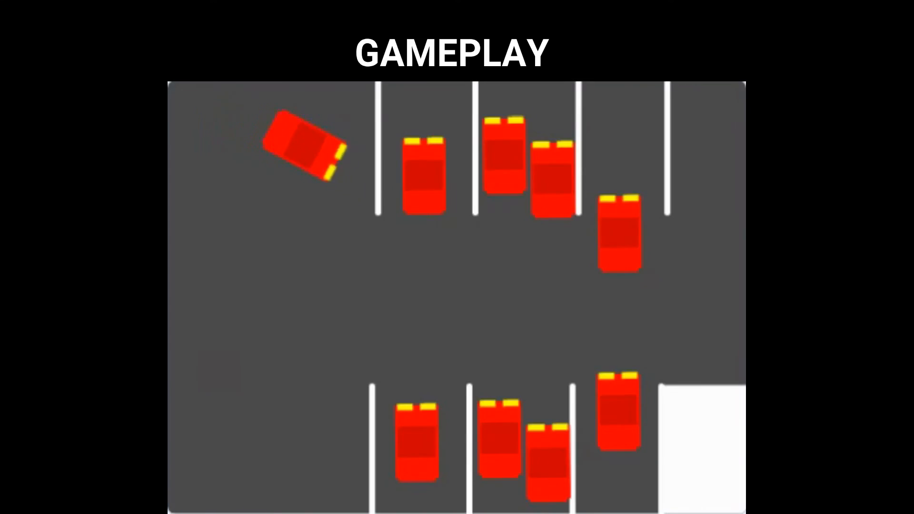